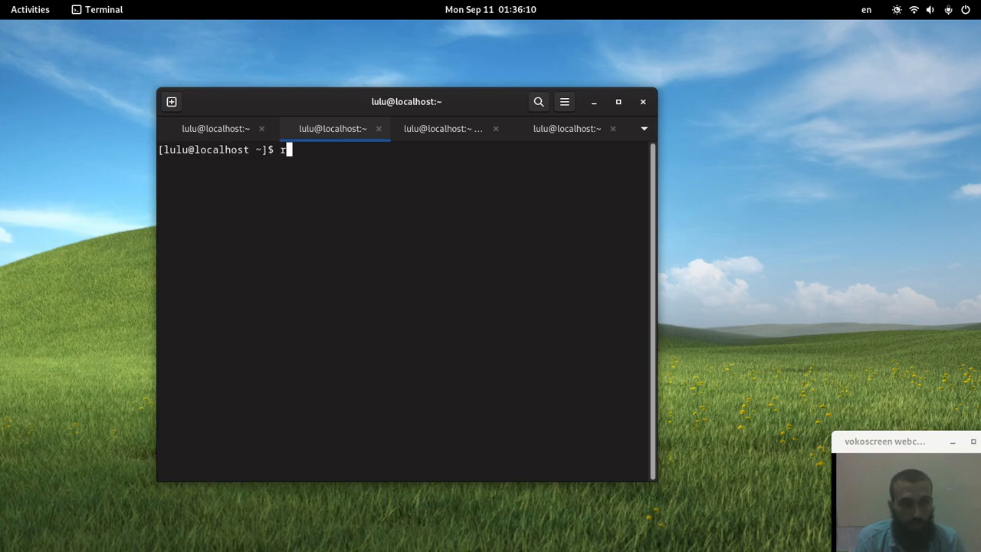
# - Run sudo dnf remove zram-generator-defaults, review the two listed packages, and answer n to abort
pyautogui.press('BackSpace')
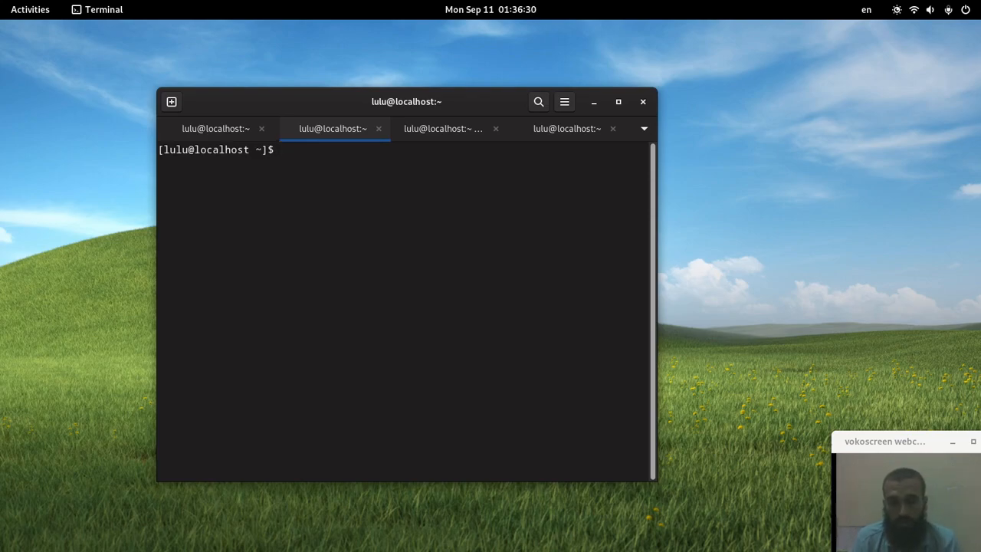
pyautogui.write('sudo dnf zr')
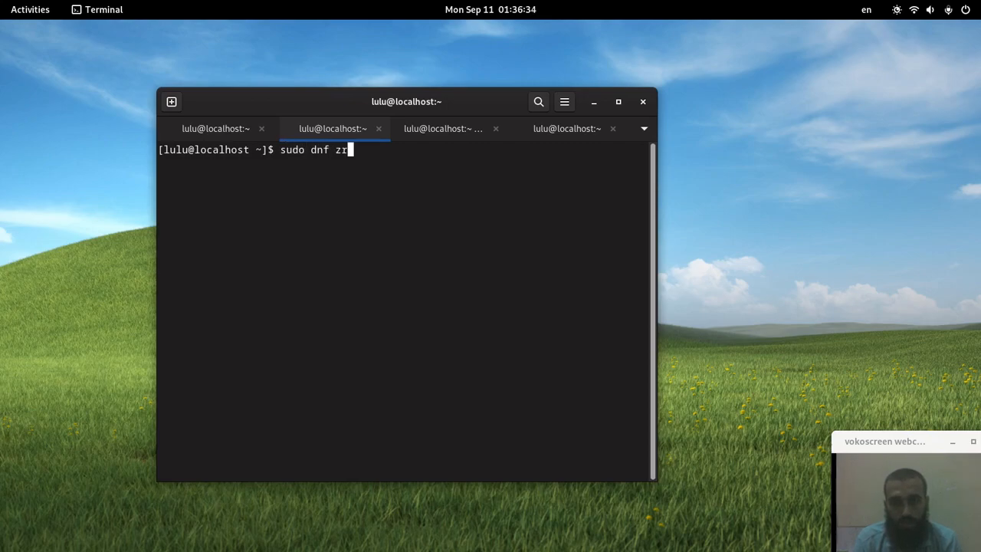
pyautogui.write('emove')
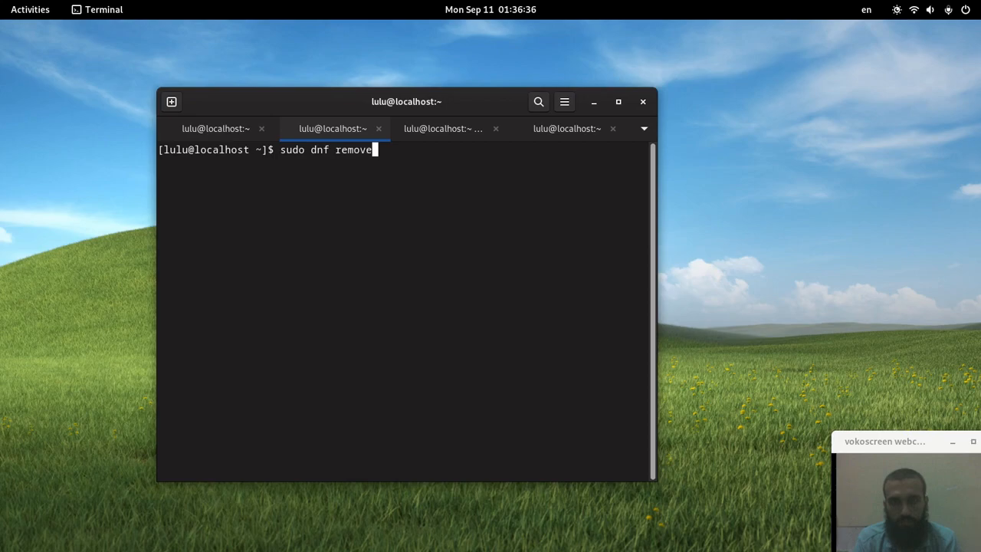
pyautogui.write('zram-generator-')
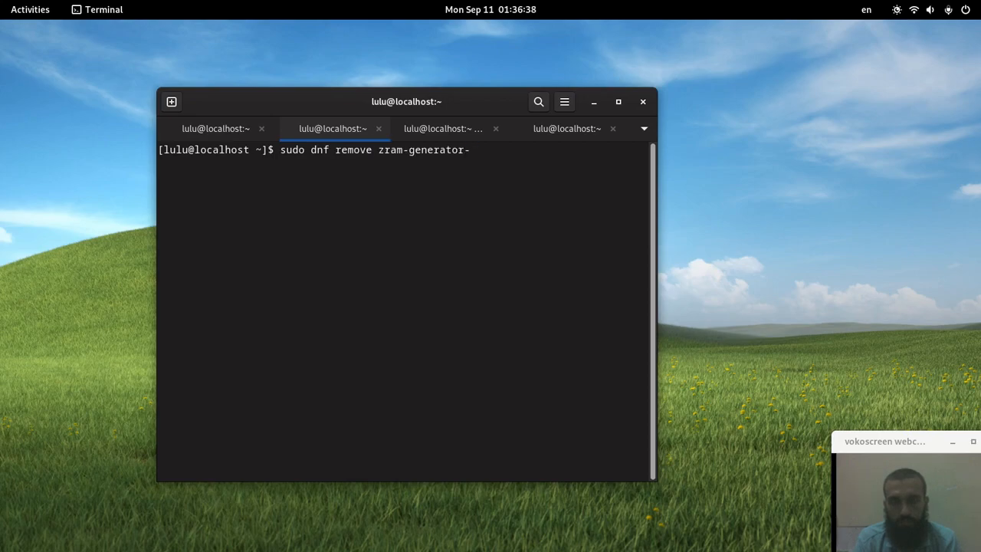
pyautogui.write('defaults')
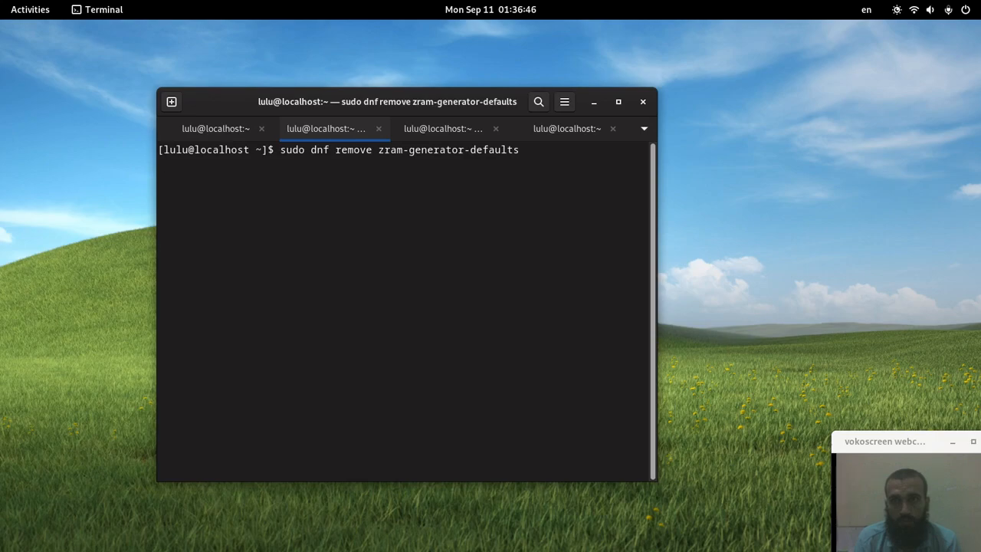
pyautogui.press('Return')
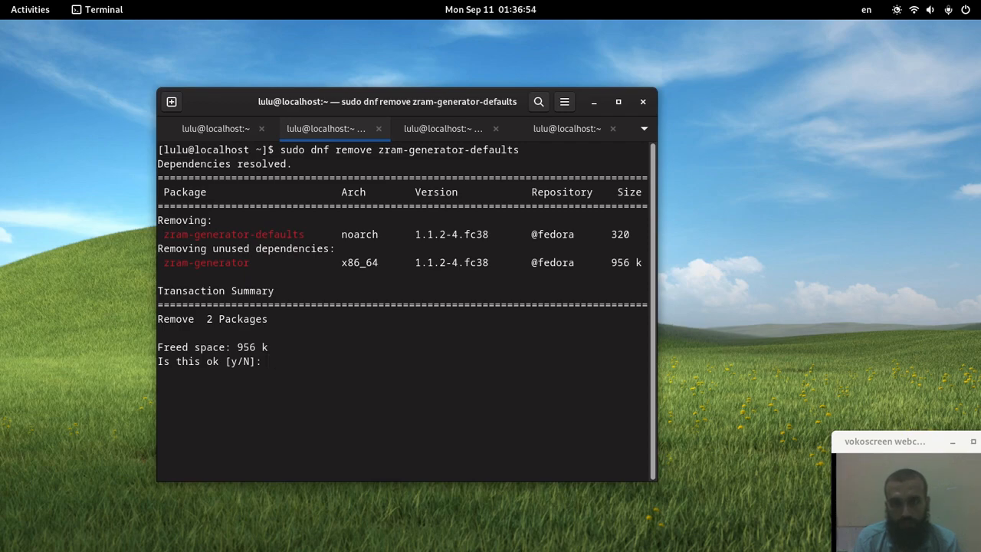
pyautogui.write('n')
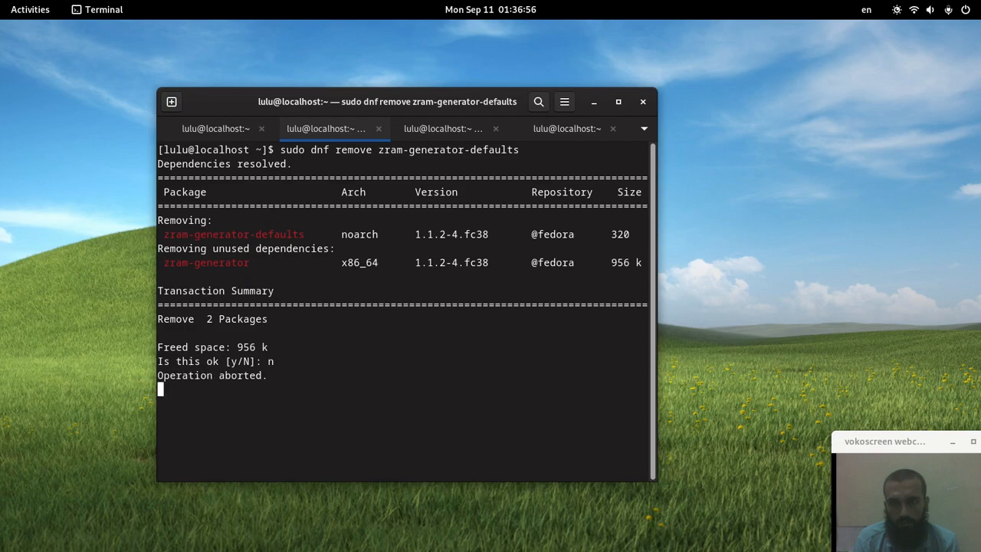
pyautogui.write('r')
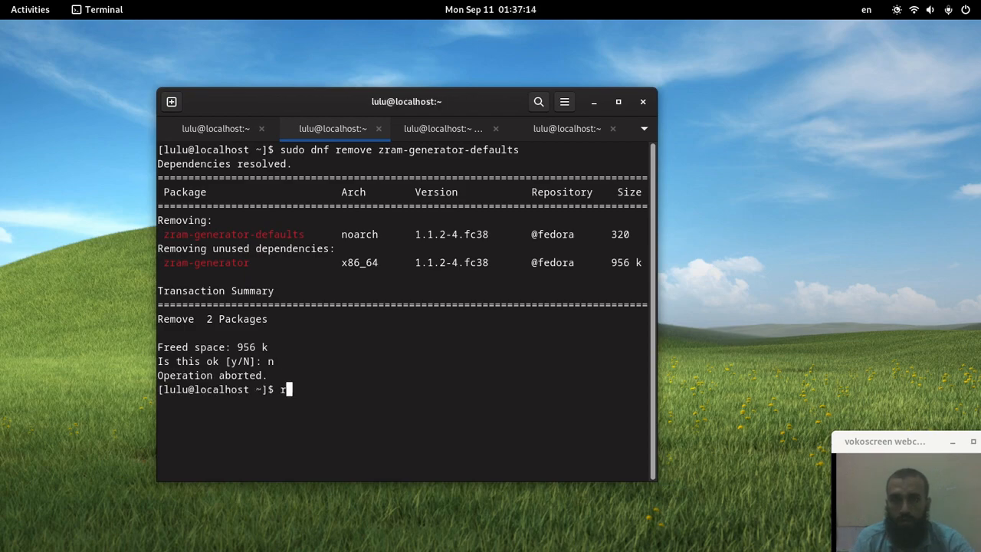
# - List /etc/systemd/zram-generator.conf with ls, which reports no such file or directory
pyautogui.press('BackSpace')
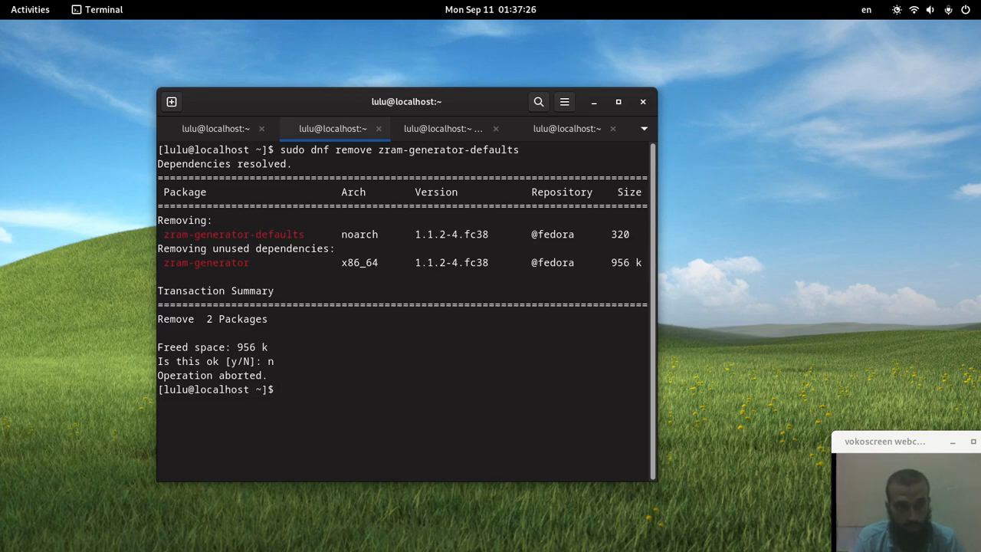
pyautogui.write('sudo touch /etc/systemd/zram-generator.conf')
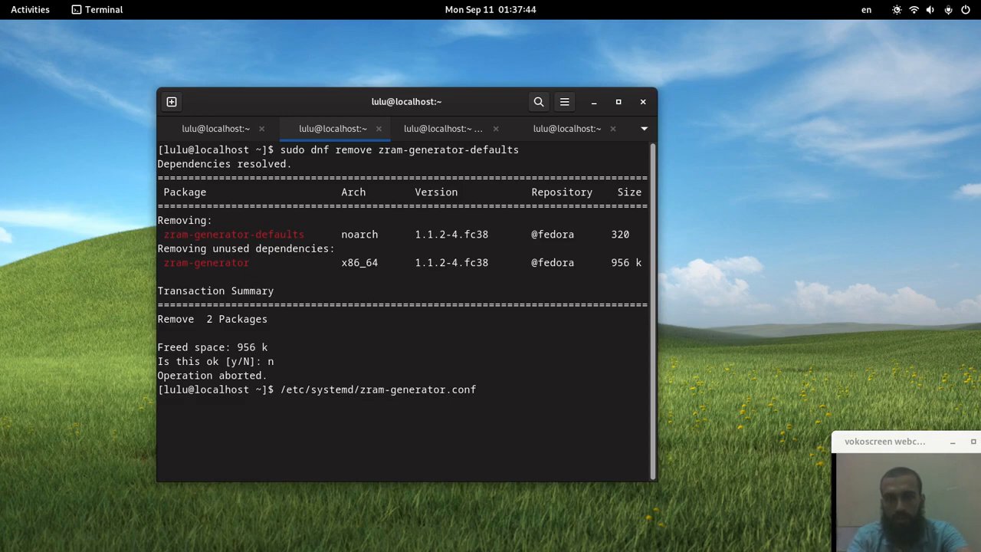
pyautogui.write('ls')
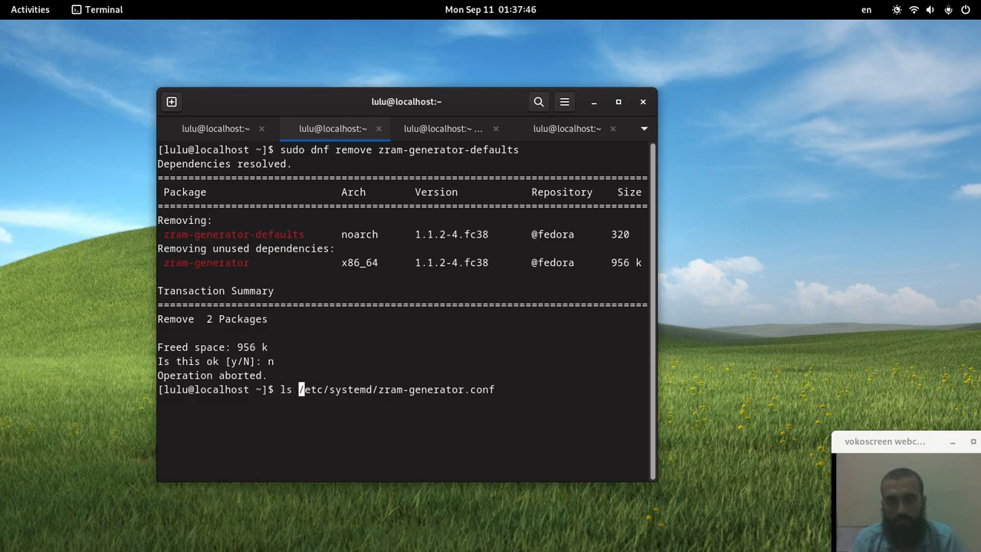
pyautogui.press('Return')
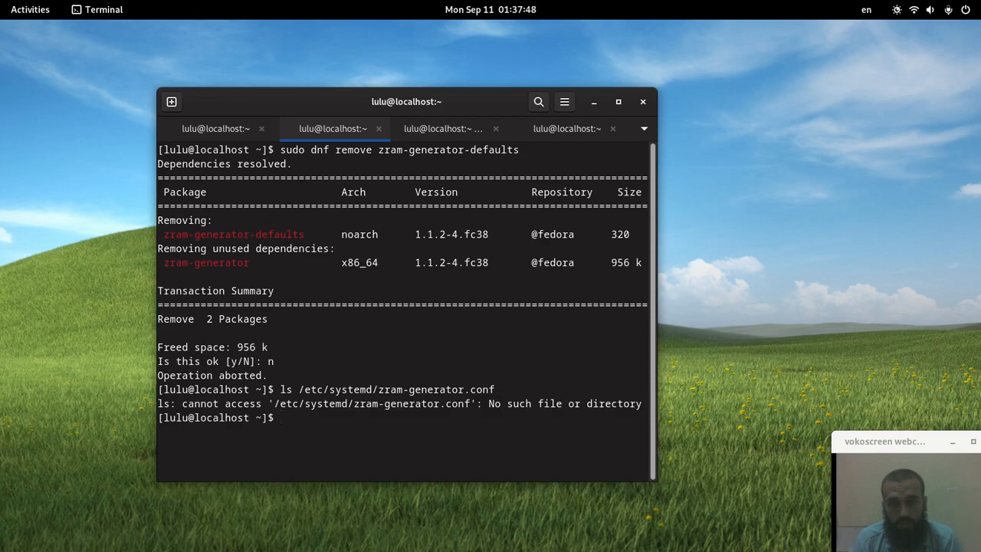
pyautogui.write('ls /etc/systemd/zram-generator.conf')
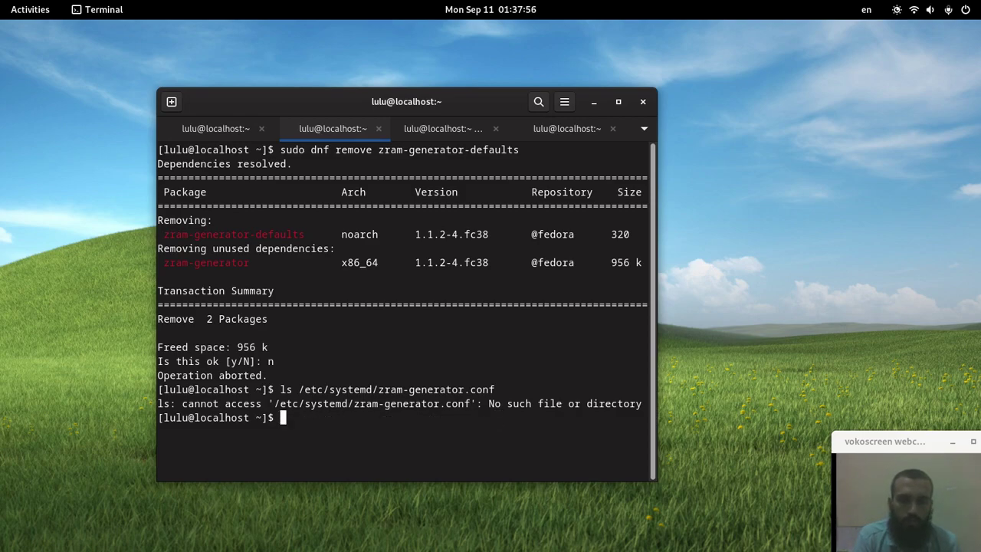
# - Run swapon and zramctl to reveal a 7.6G /dev/zram0 device in use as swap
pyautogui.write('sw')
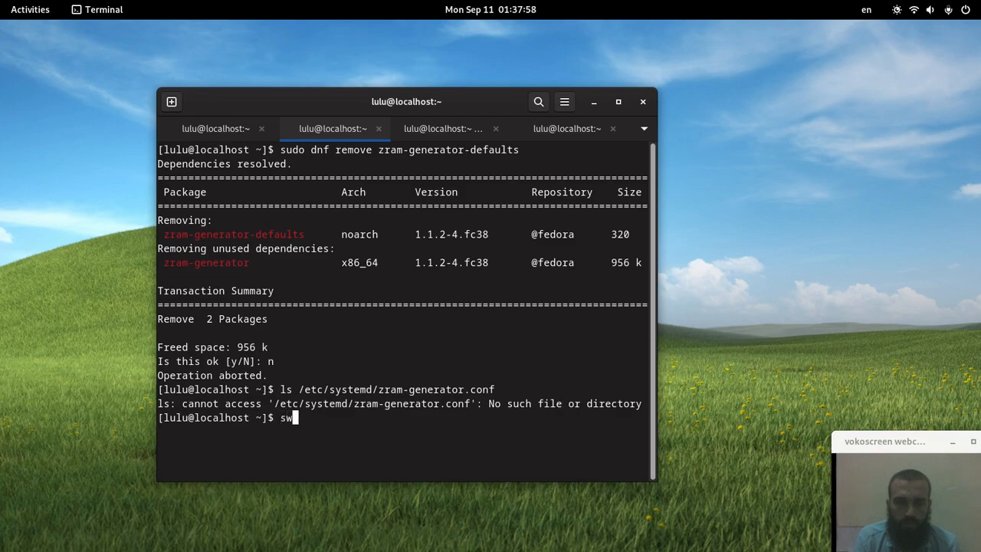
pyautogui.write('apon')
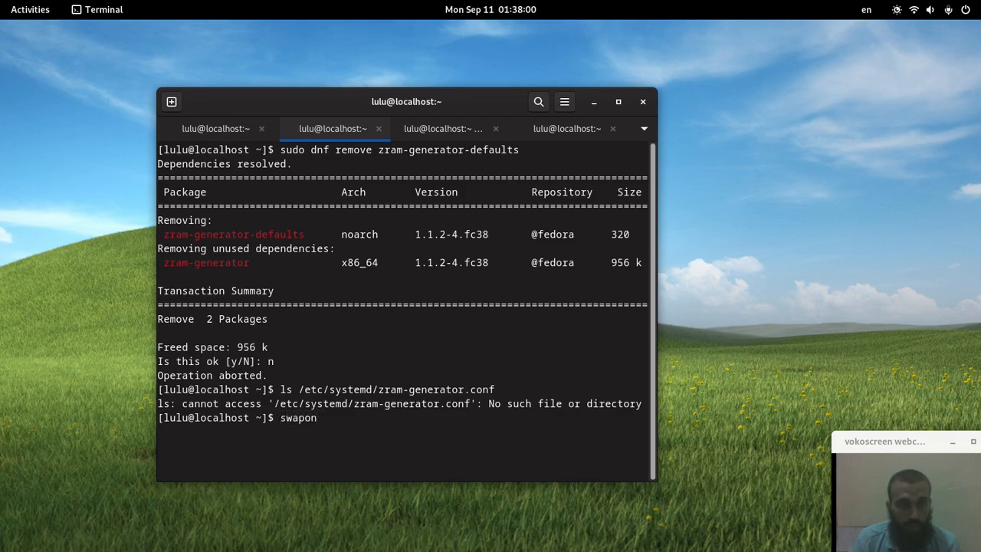
pyautogui.press('Return')
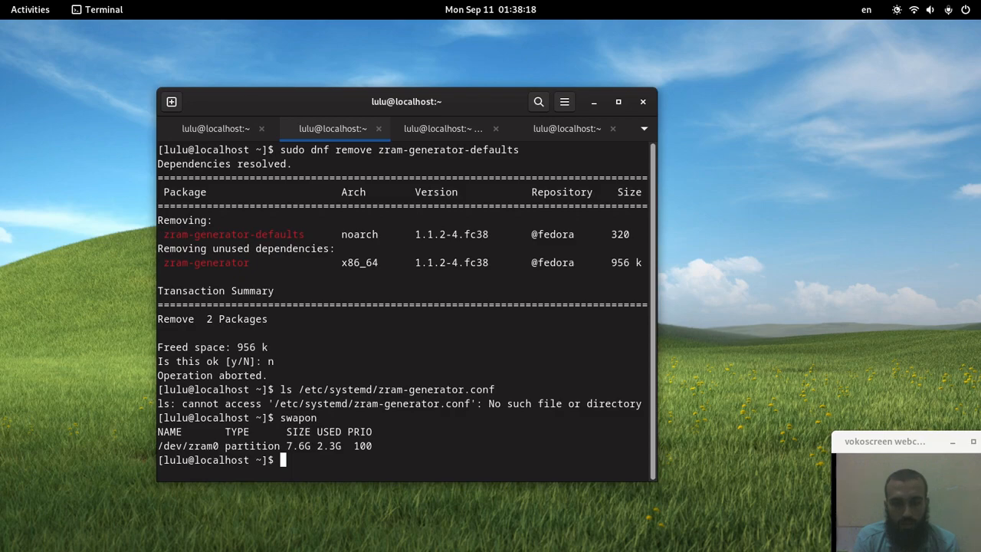
pyautogui.write('zramctl')
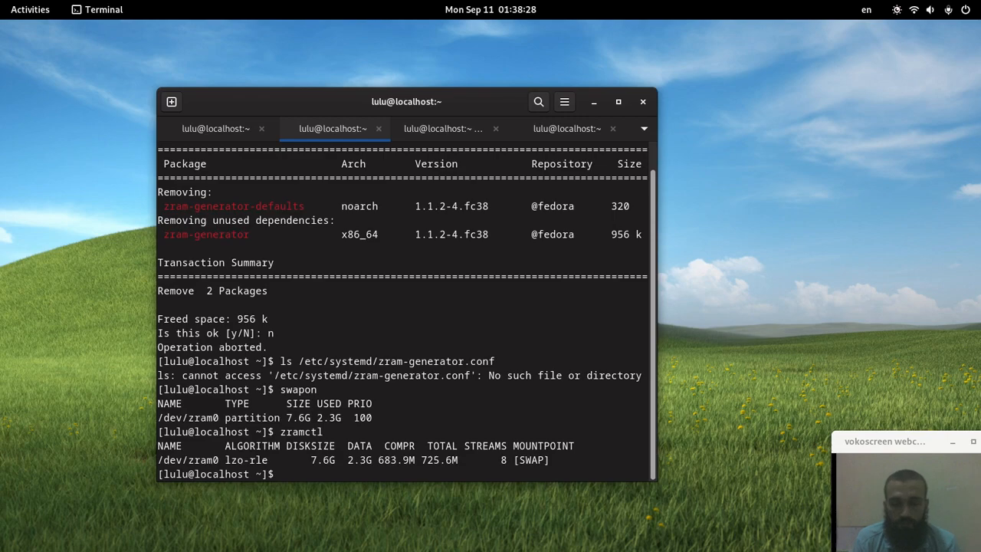
# - Run sudo dnf remove zram-generator-defaults and answer y to uninstall it
pyautogui.write('sudo')
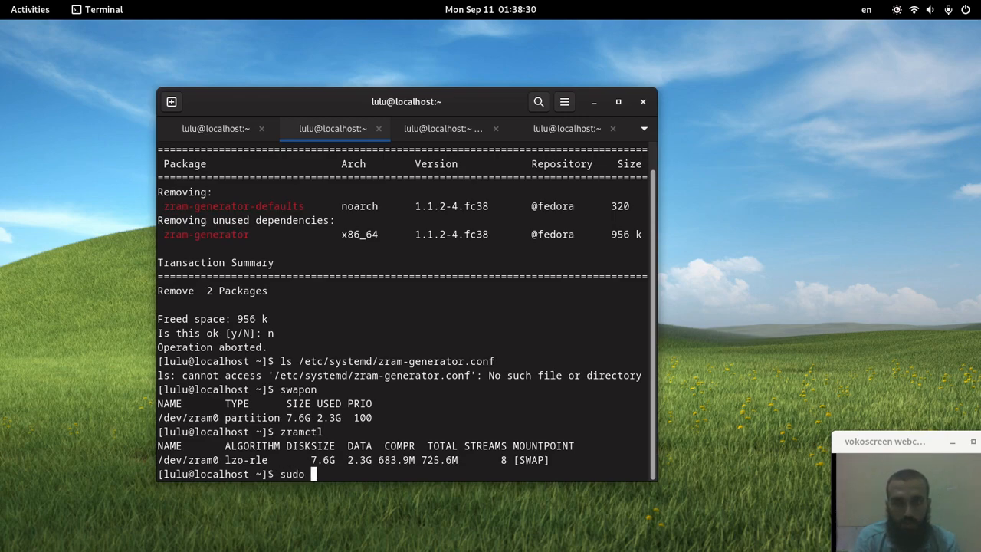
pyautogui.write('dnf')
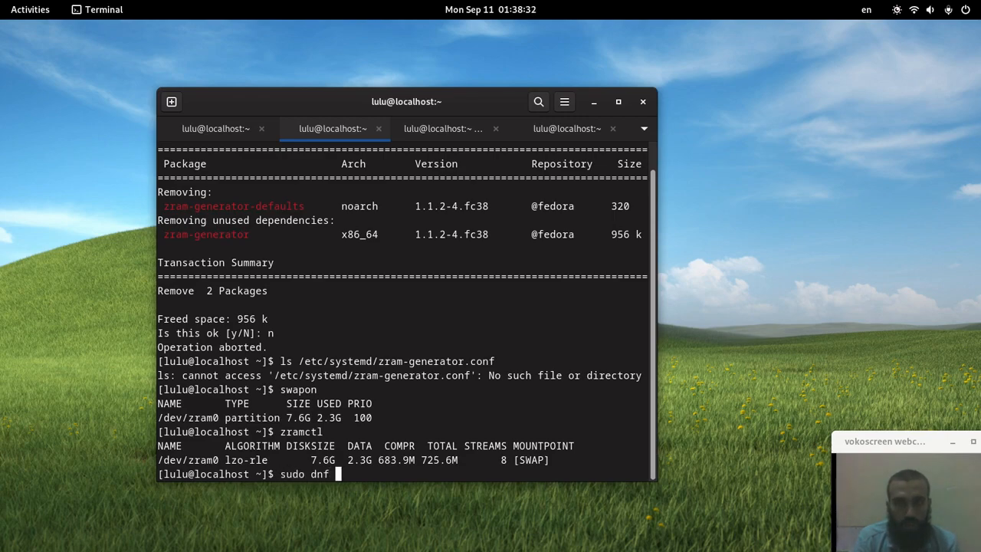
pyautogui.write('zr')
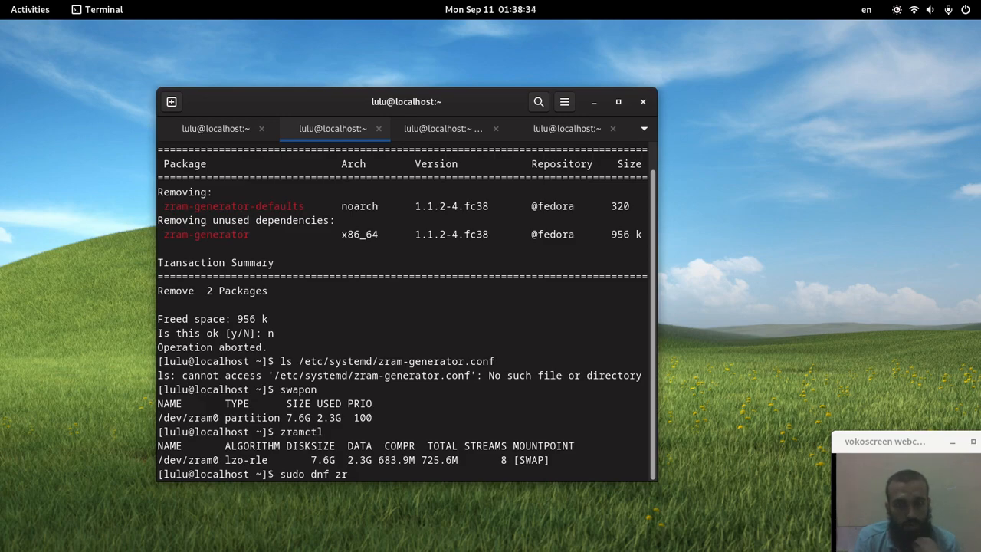
pyautogui.write('emove')
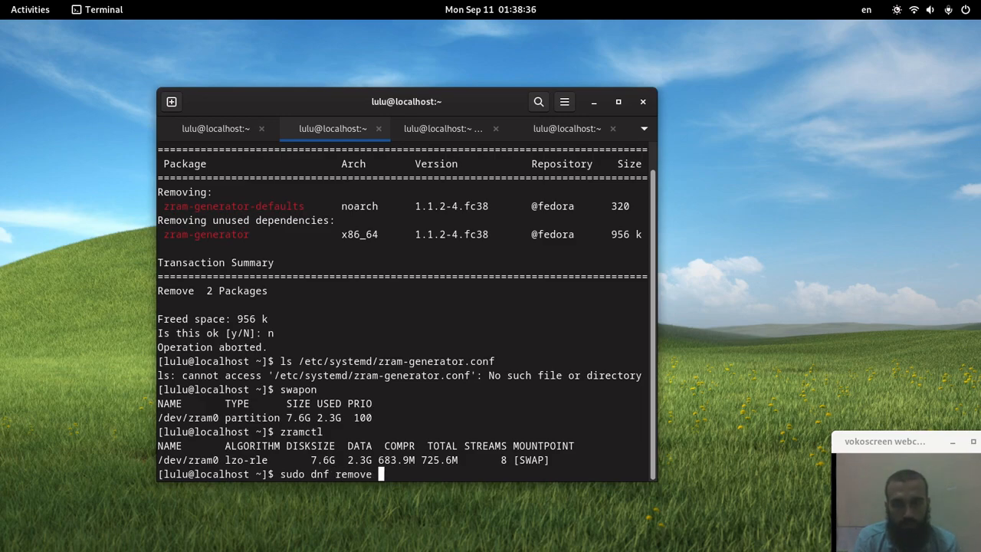
pyautogui.write('zram-g')
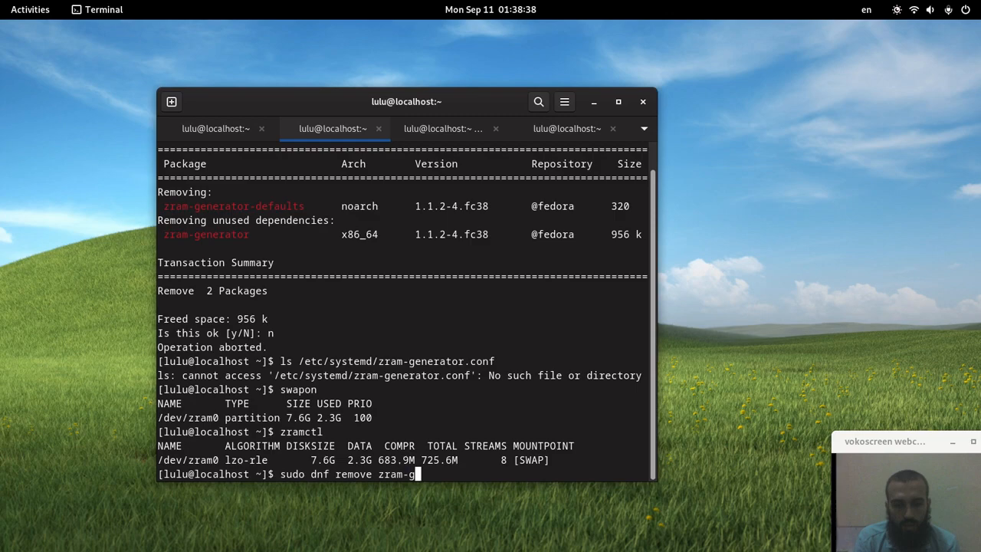
pyautogui.write('enerator-defaults')
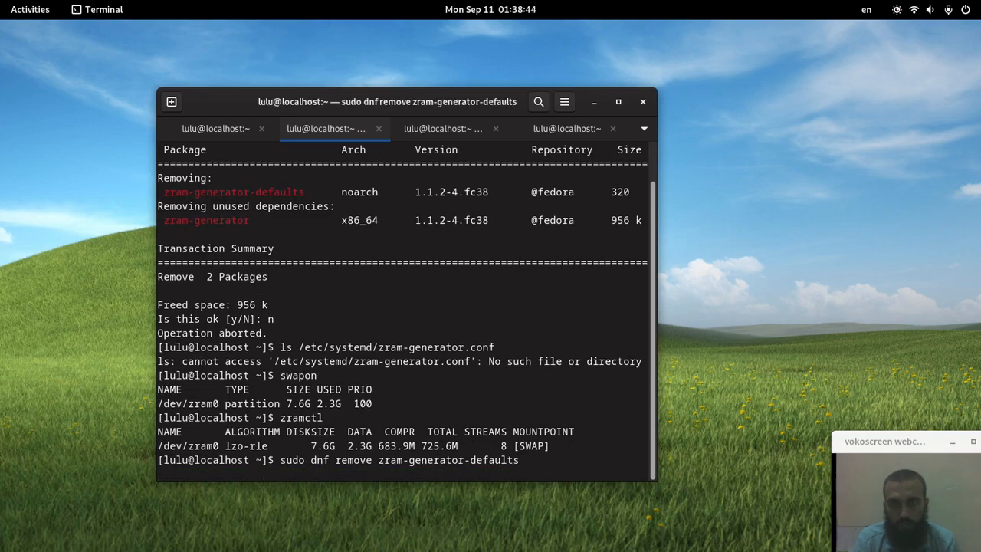
pyautogui.write('y')
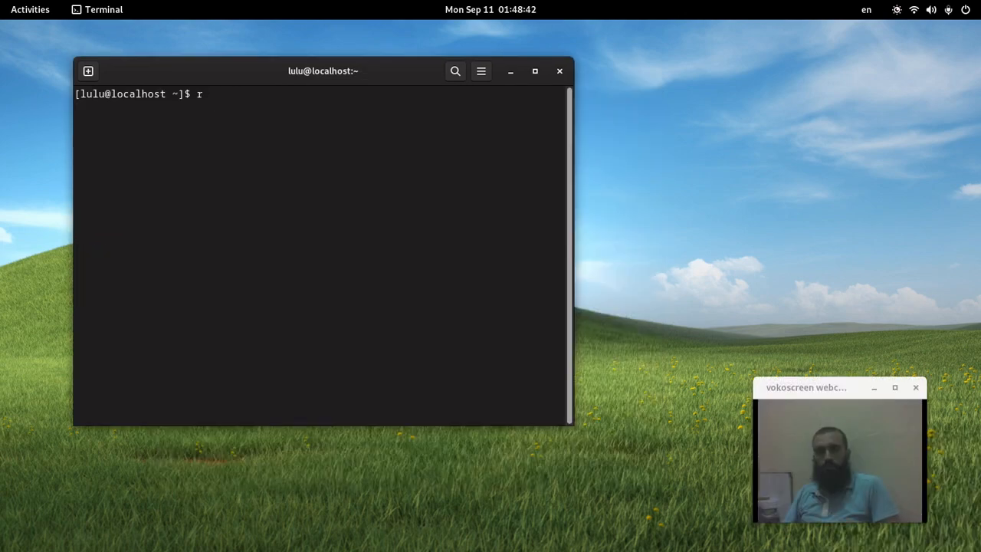
# - Run zramctl, which prints nothing, confirming no zram device remains
pyautogui.press('BackSpace')
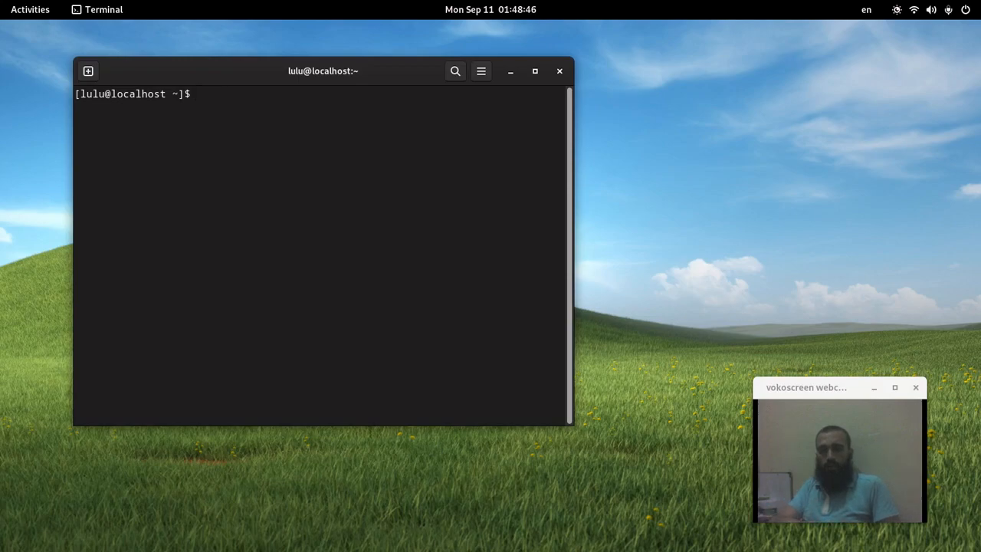
pyautogui.write('zramctl')
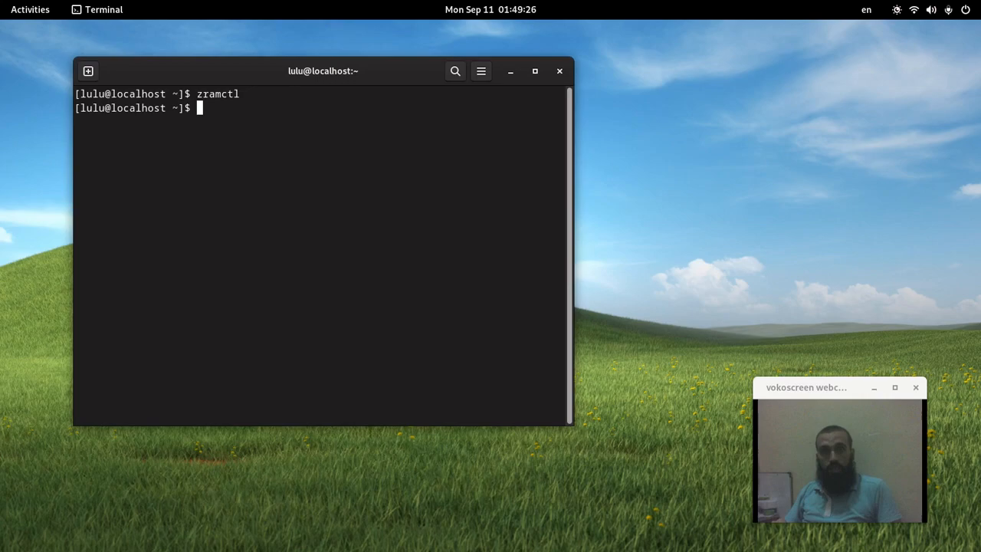
# - Confirm swapon lists nothing, then run sudo dnf install gparted, reported already installed
pyautogui.write('s')
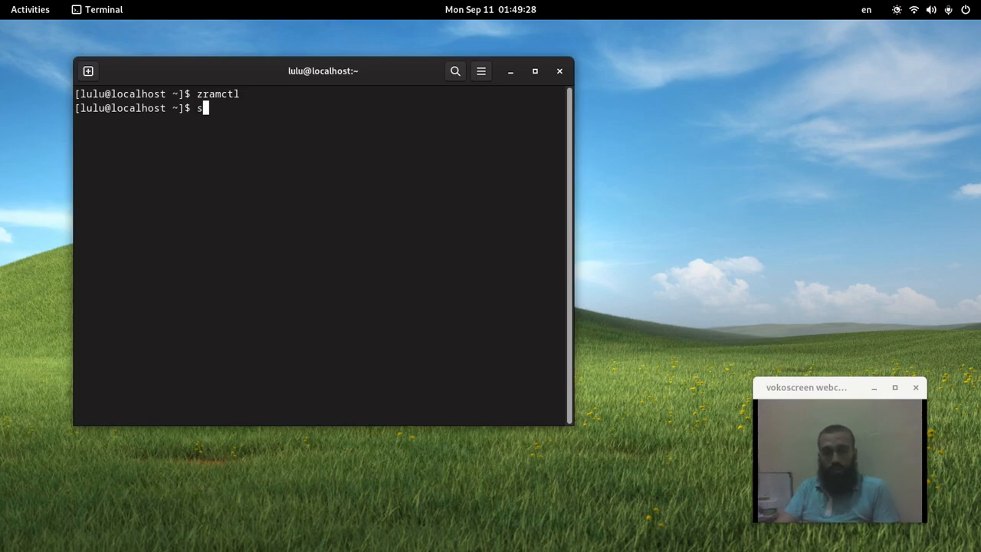
pyautogui.write('wapon')
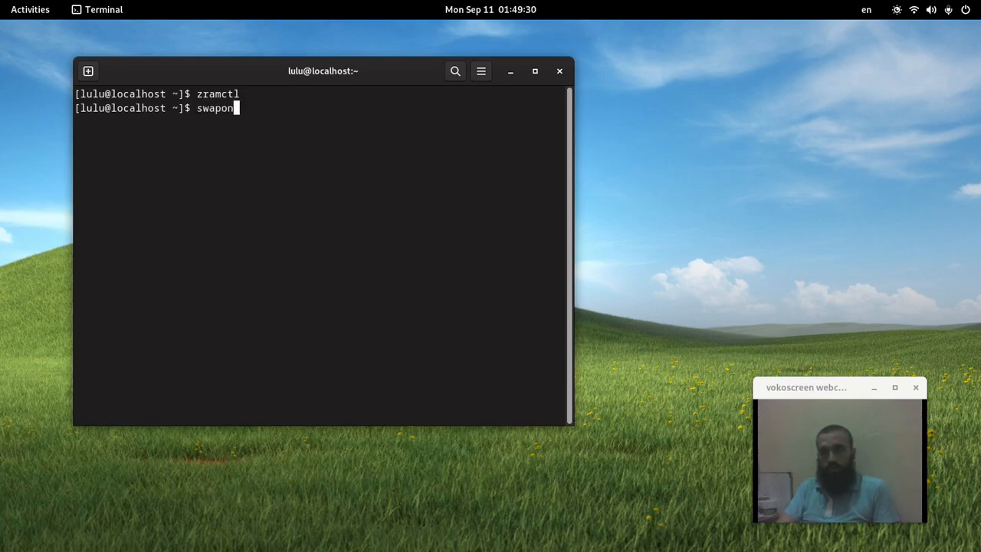
pyautogui.press('Return')
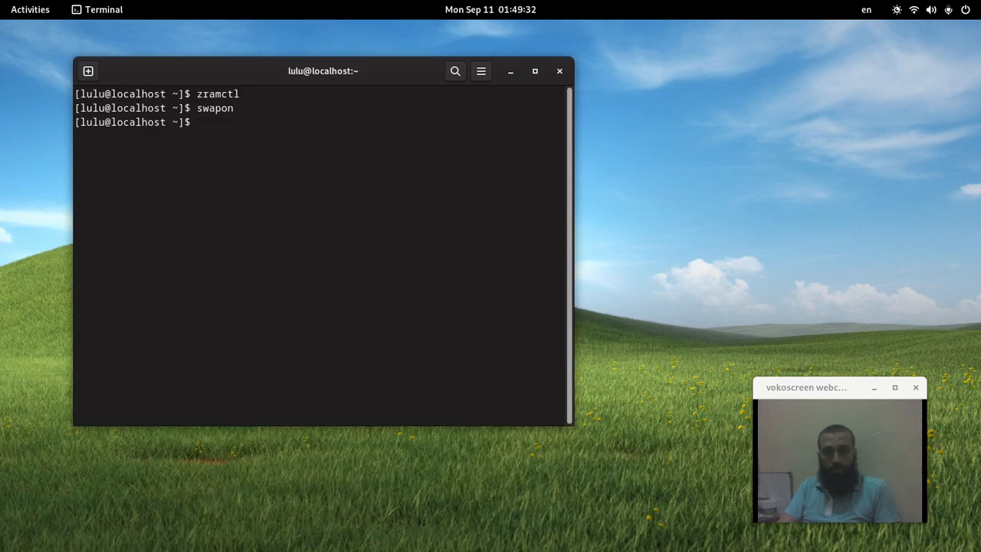
pyautogui.write('sudo dnf i')
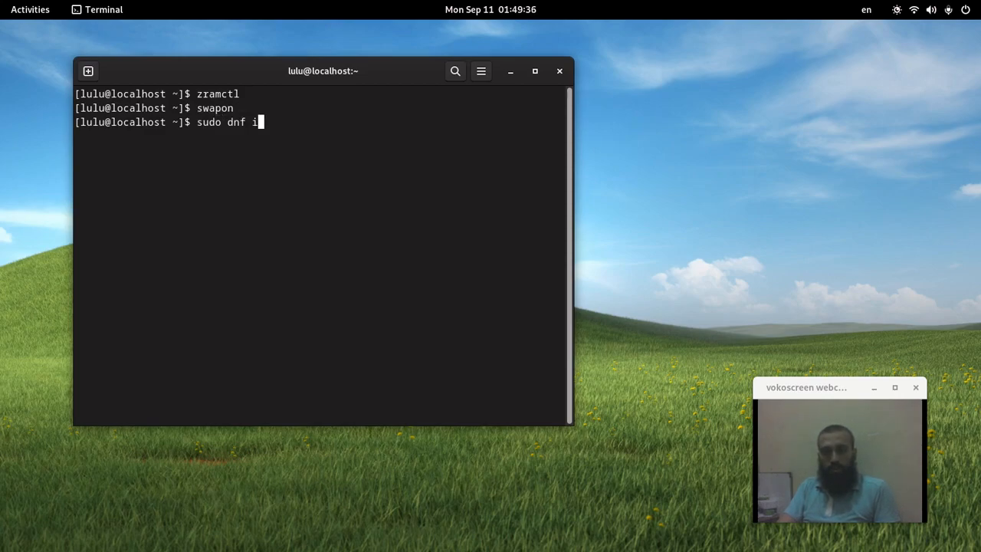
pyautogui.write('nstall gparted')
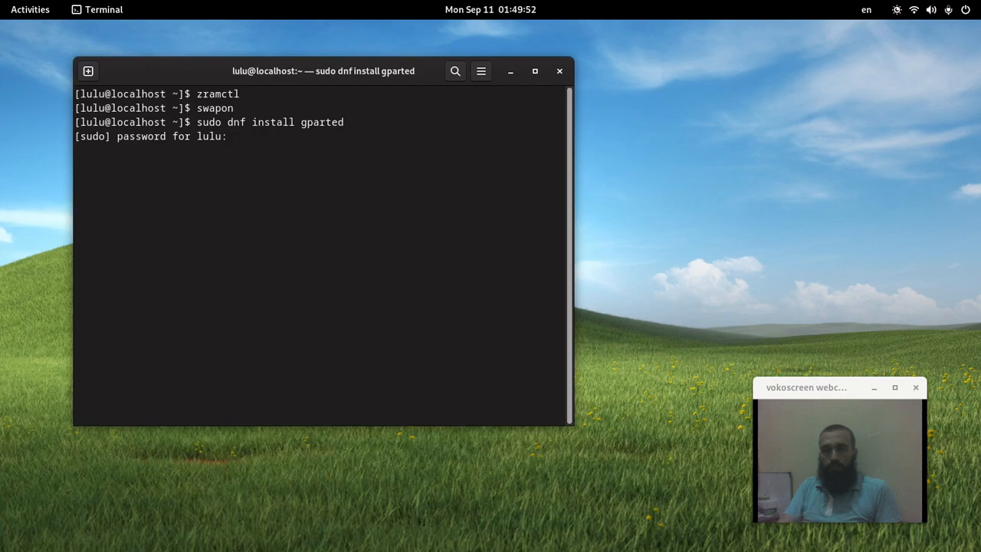
pyautogui.write('r')
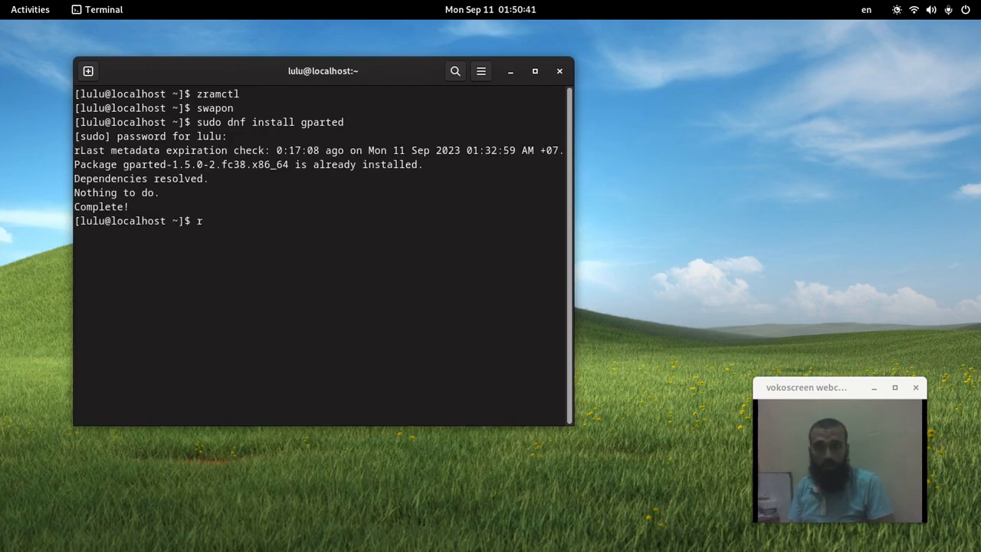
# - Launch GParted as root with sudo gparted, showing /dev/sda's partitions
pyautogui.write('sudo')
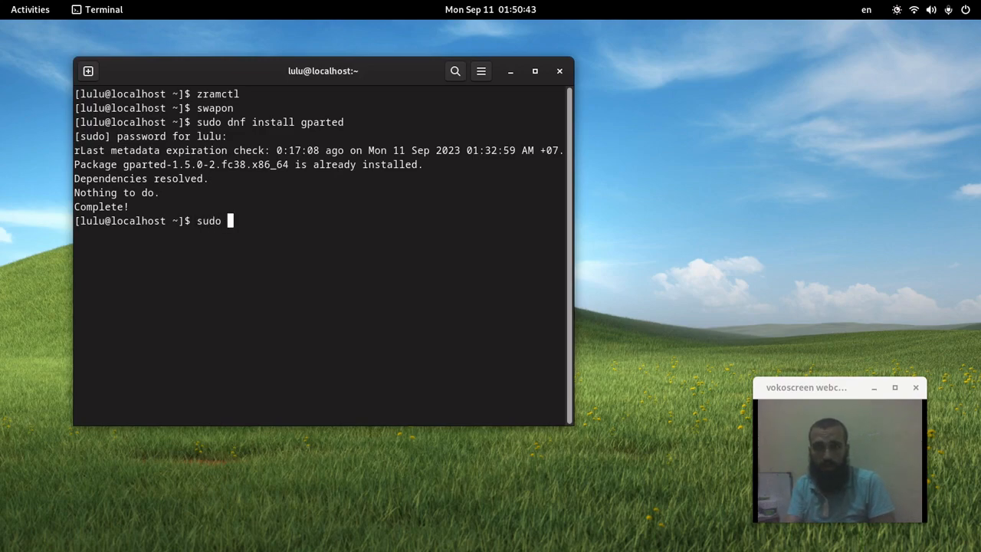
pyautogui.write('gpar')
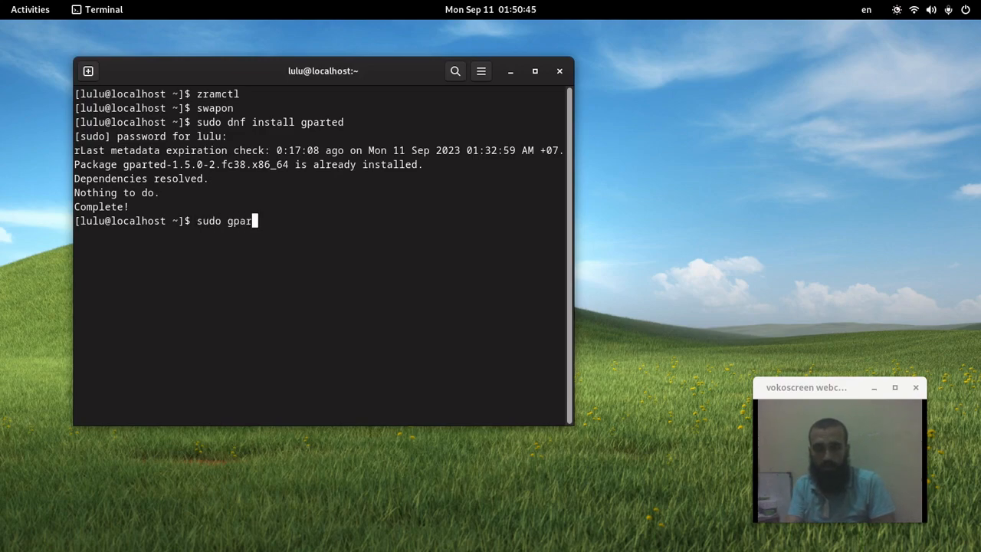
pyautogui.write('ted')
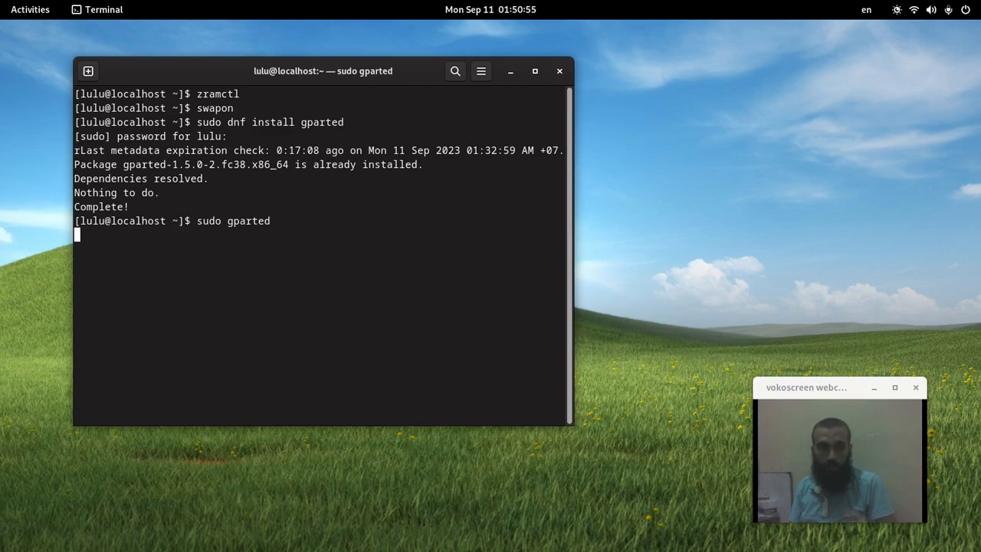
pyautogui.press('Return')
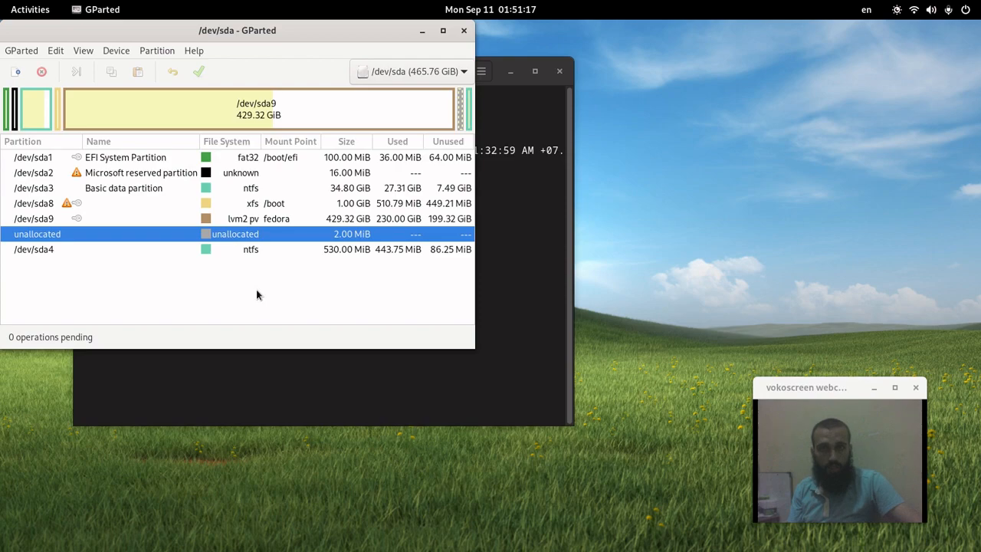
pyautogui.moveTo(282, 282)
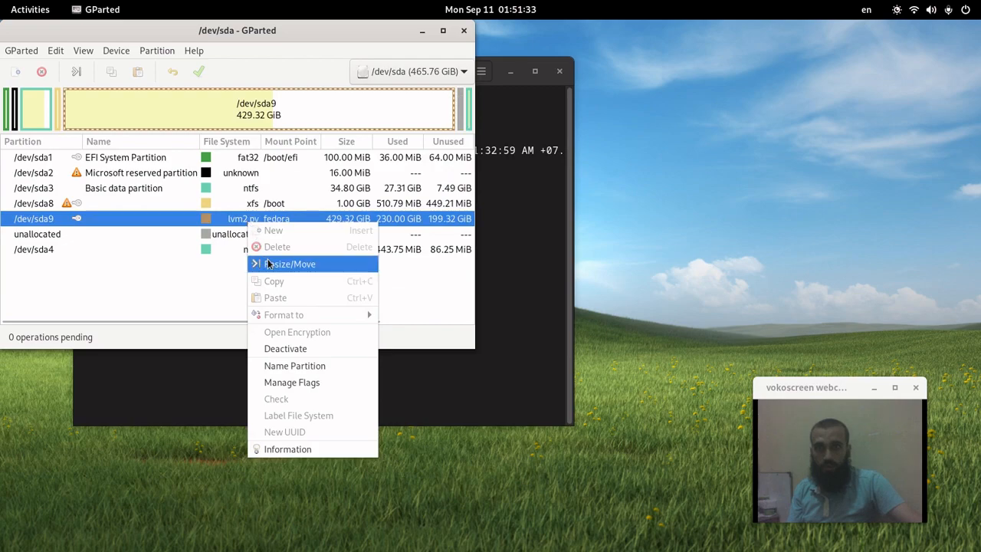
# - Bring up the Resize/Move dialog for /dev/sda9, offering a 439629 MiB maximum
pyautogui.click(289, 264)
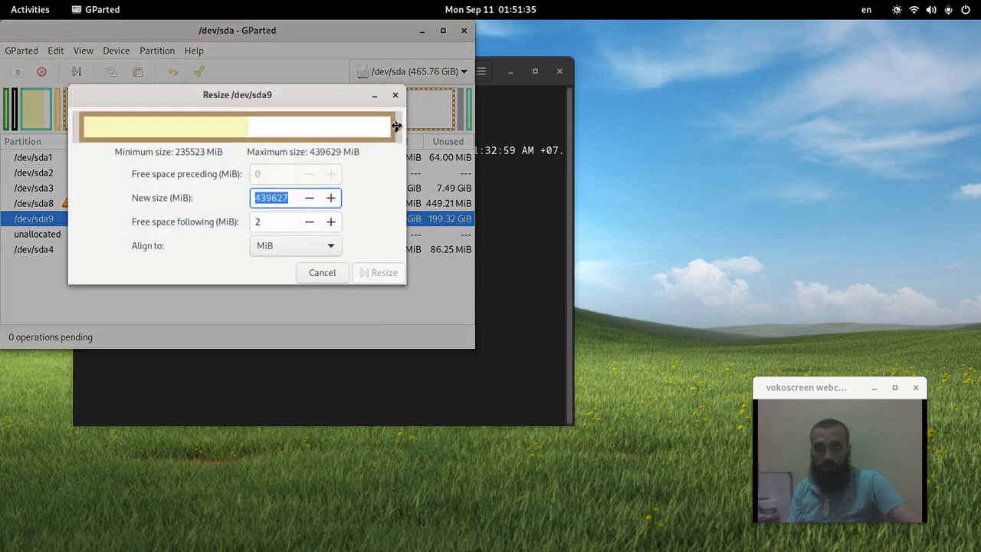
# - Drag /dev/sda9's right edge to leave 8793 MiB free after it and queue the resize
pyautogui.moveTo(395, 125); pyautogui.dragTo(380, 126)
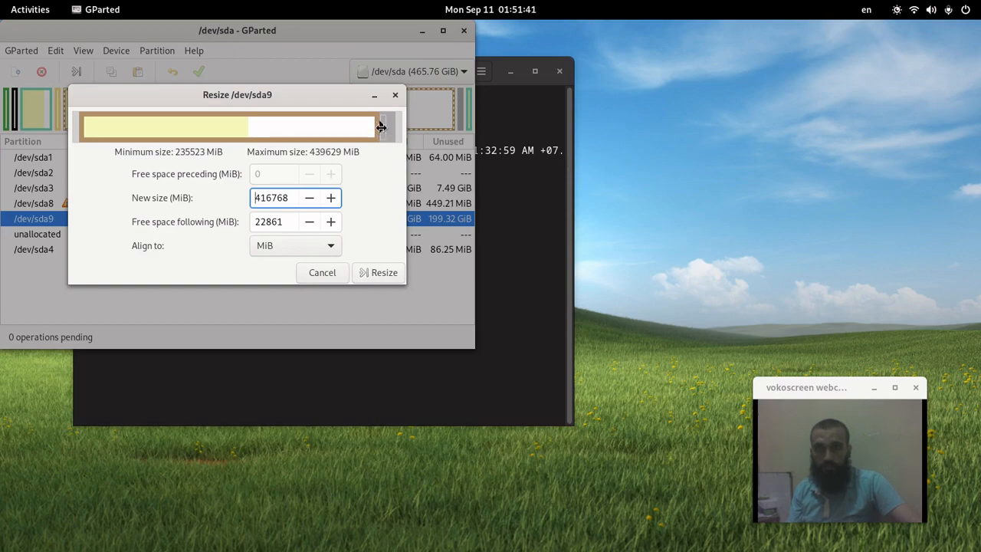
pyautogui.moveTo(380, 126); pyautogui.dragTo(386, 126)
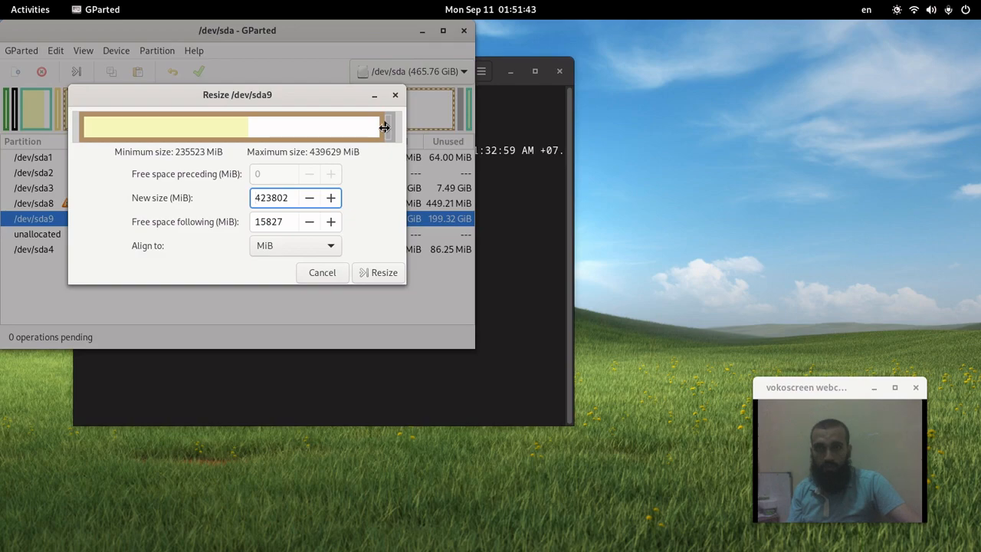
pyautogui.moveTo(383, 126); pyautogui.dragTo(391, 126)
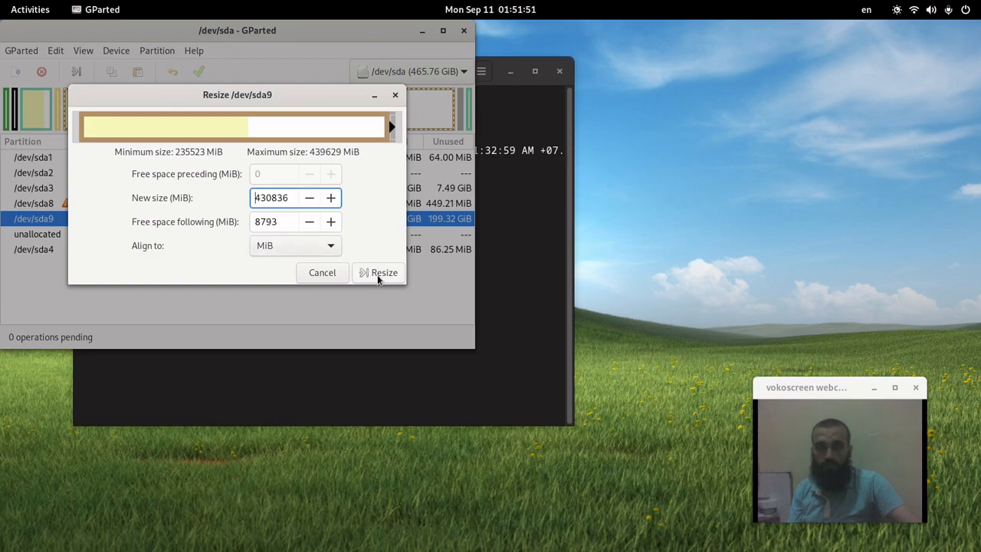
pyautogui.click(377, 272)
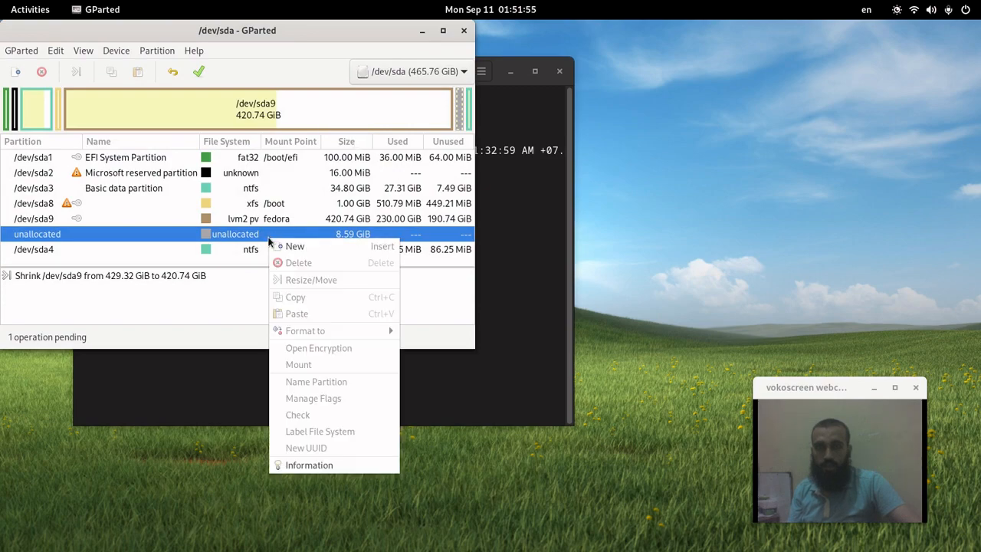
# - Queue a new primary partition in the unallocated space with linux-swap file system
pyautogui.click(295, 245)
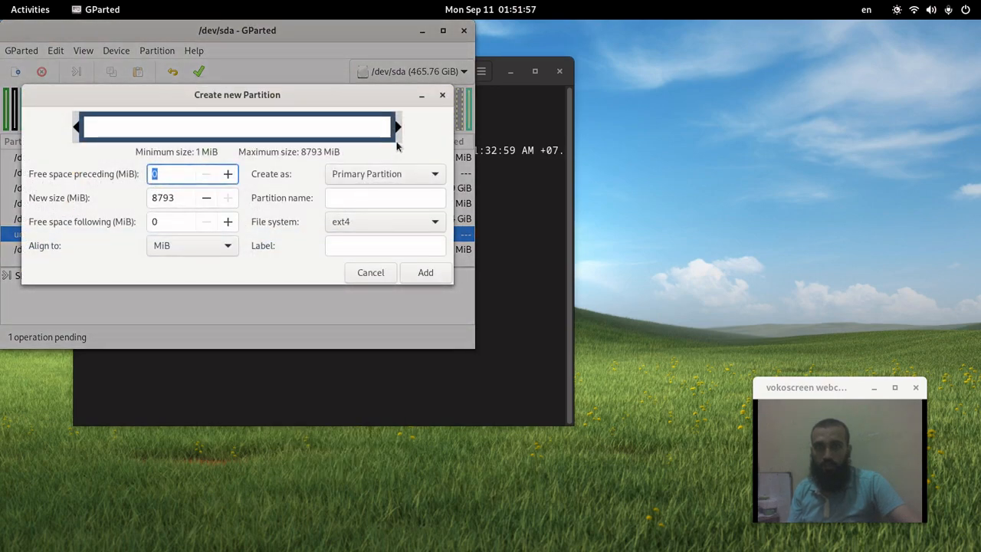
pyautogui.click(383, 220)
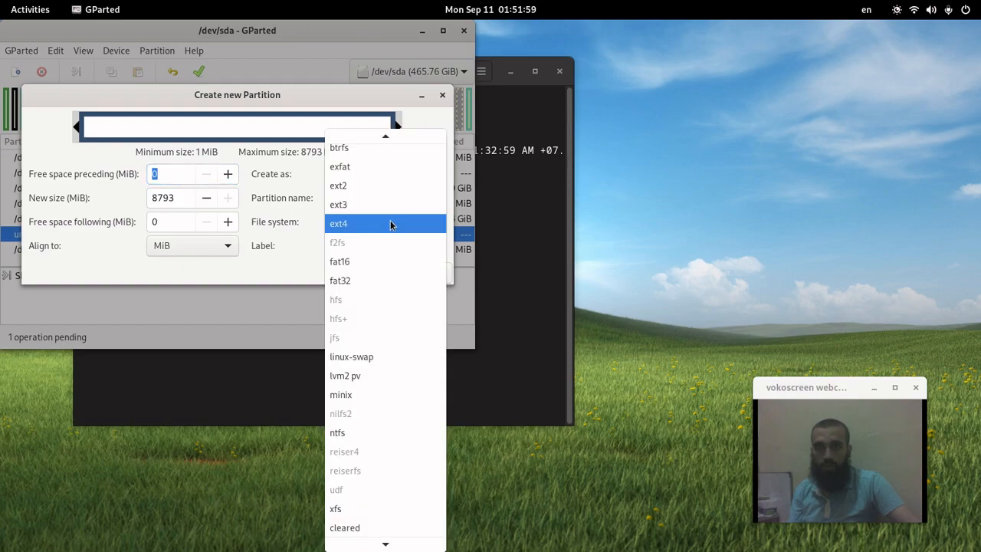
pyautogui.click(351, 356)
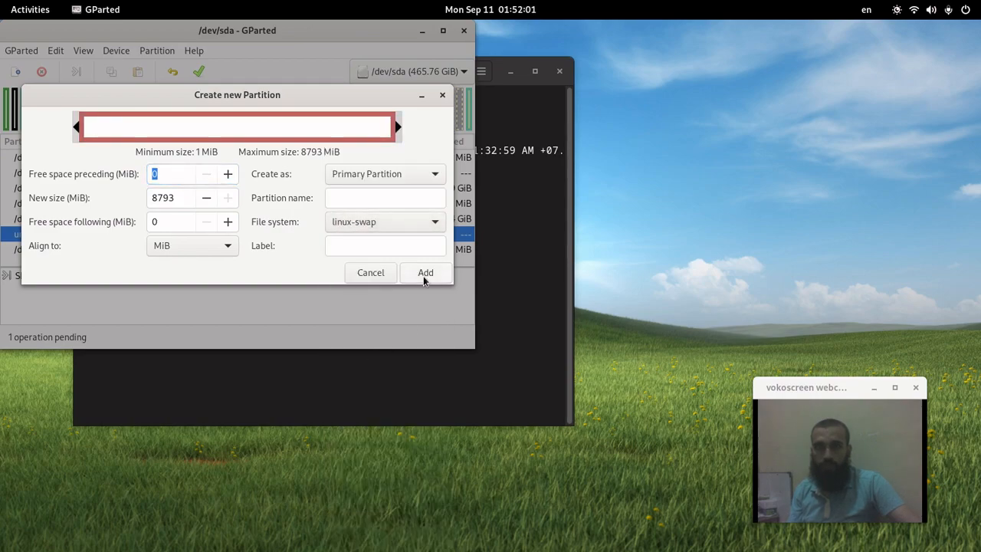
pyautogui.click(425, 273)
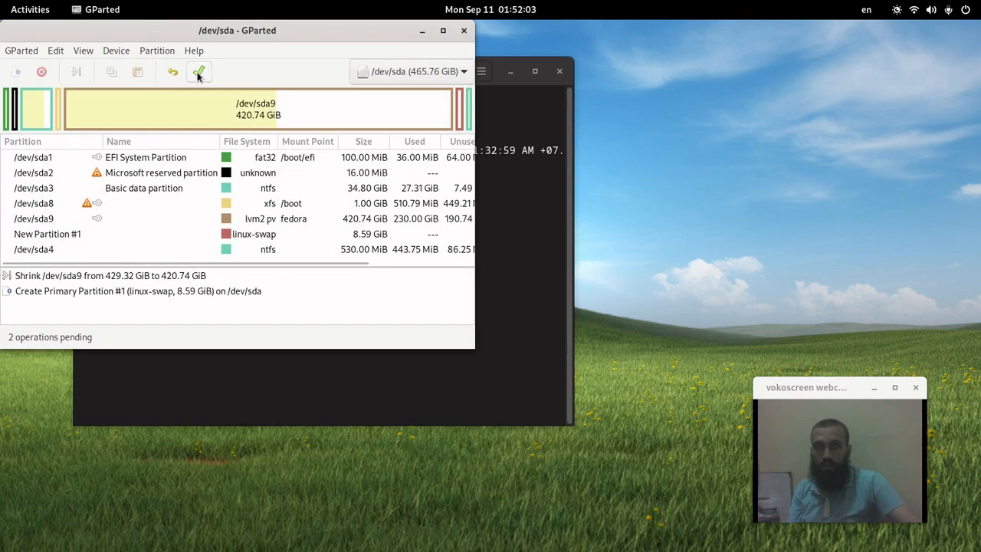
# - Apply both pending operations and confirm, starting the shrink and swap creation
pyautogui.click(199, 72)
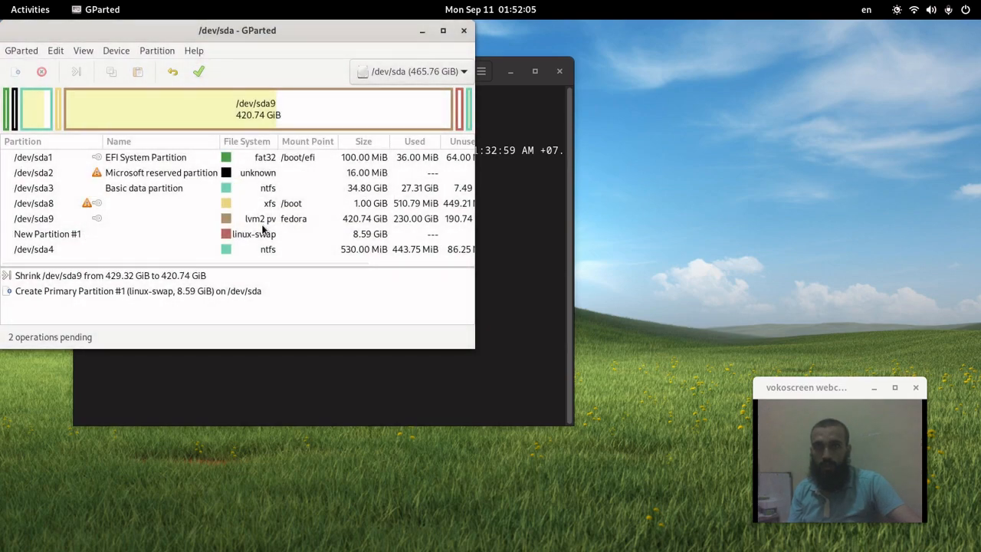
pyautogui.click(201, 72)
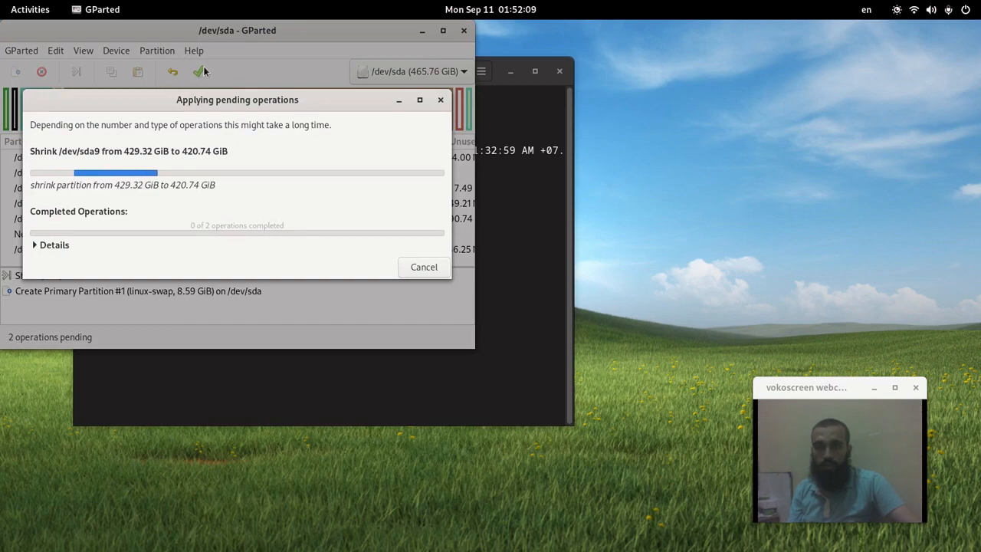
pyautogui.moveTo(218, 67)
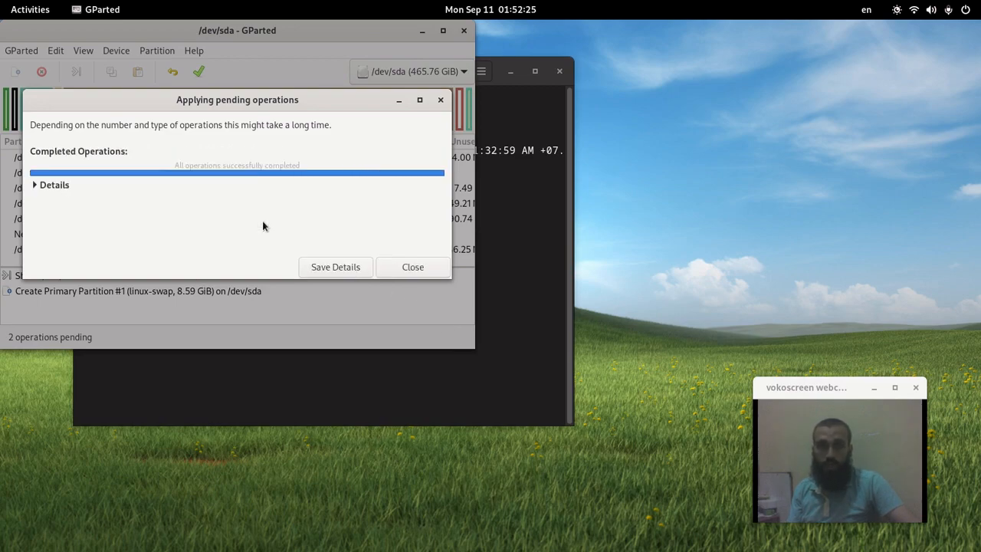
# - Close the completed operations report, leaving /dev/sda5 as an 8.59 GiB linux-swap partition
pyautogui.click(412, 267)
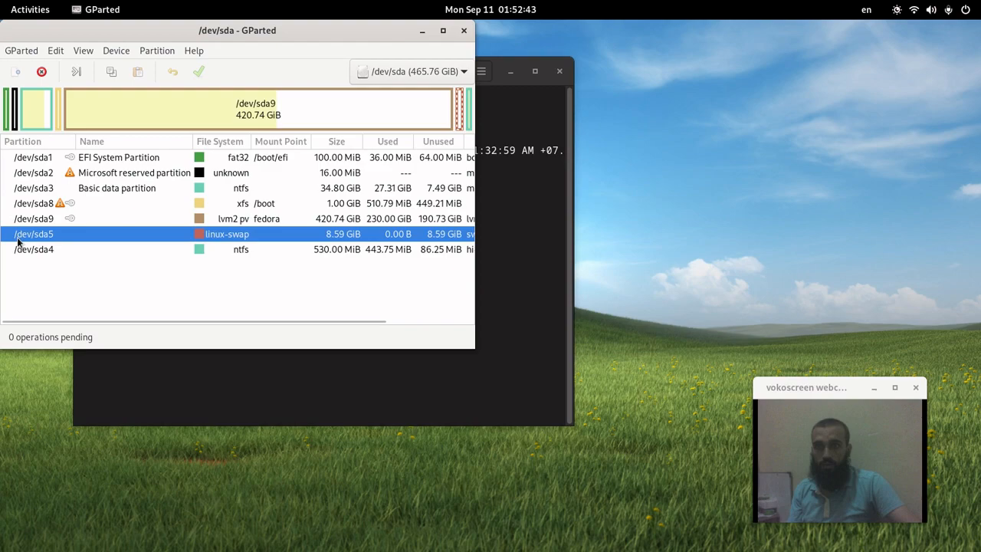
# - Show the context menu of actions for the new /dev/sda5 swap partition
pyautogui.rightClick(30, 233)
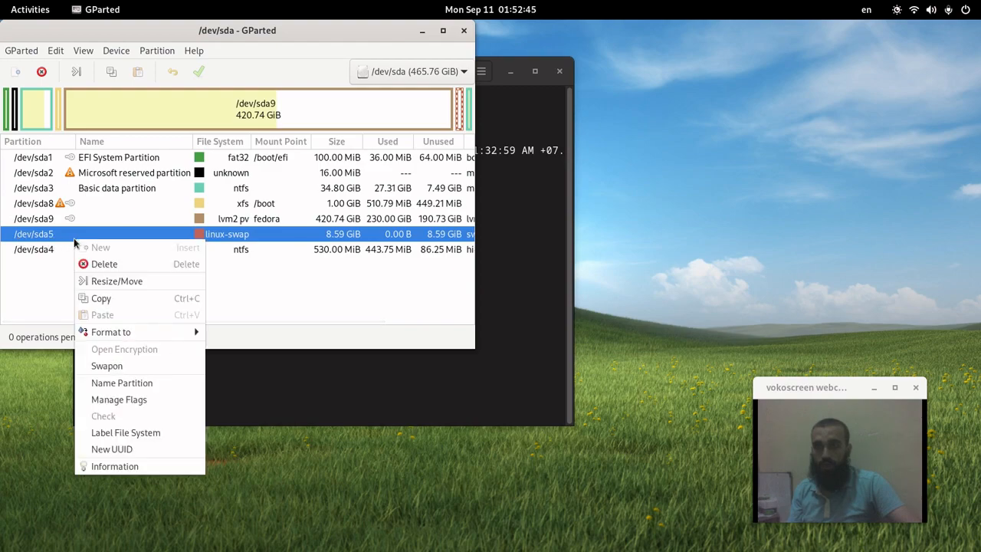
pyautogui.moveTo(107, 365)
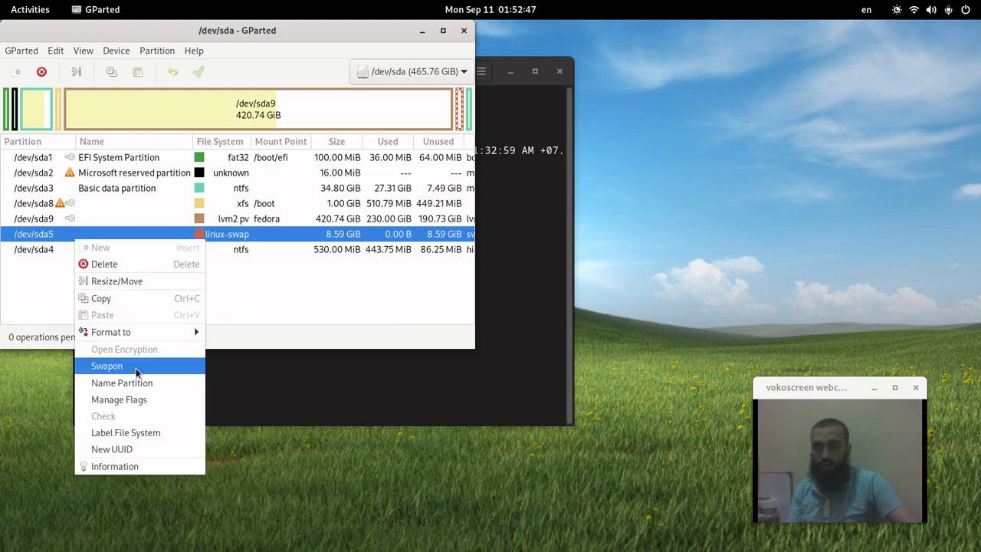
pyautogui.moveTo(119, 372)
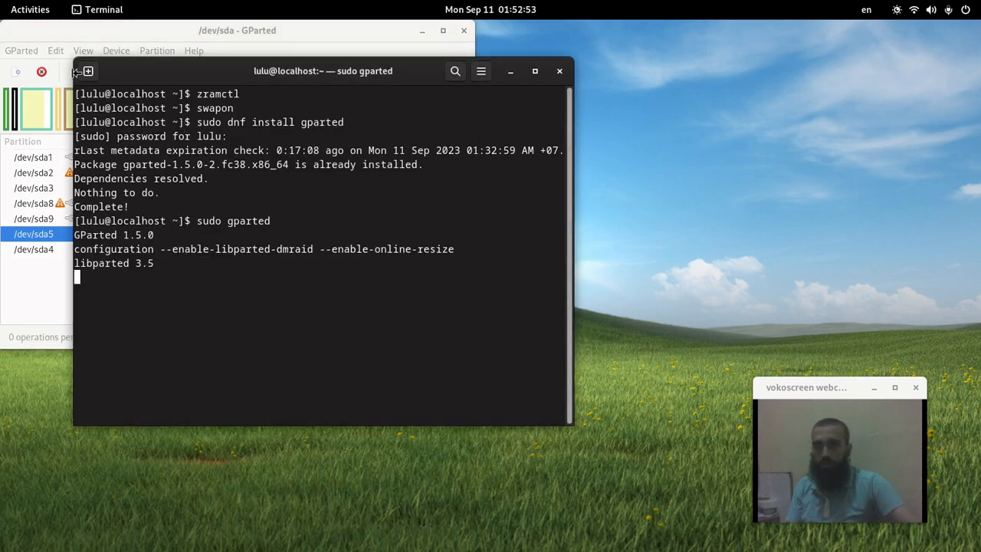
# - Run 'sudo swapon /dev/sda5' in a new terminal tab and supply the sudo password
pyautogui.click(386, 67)
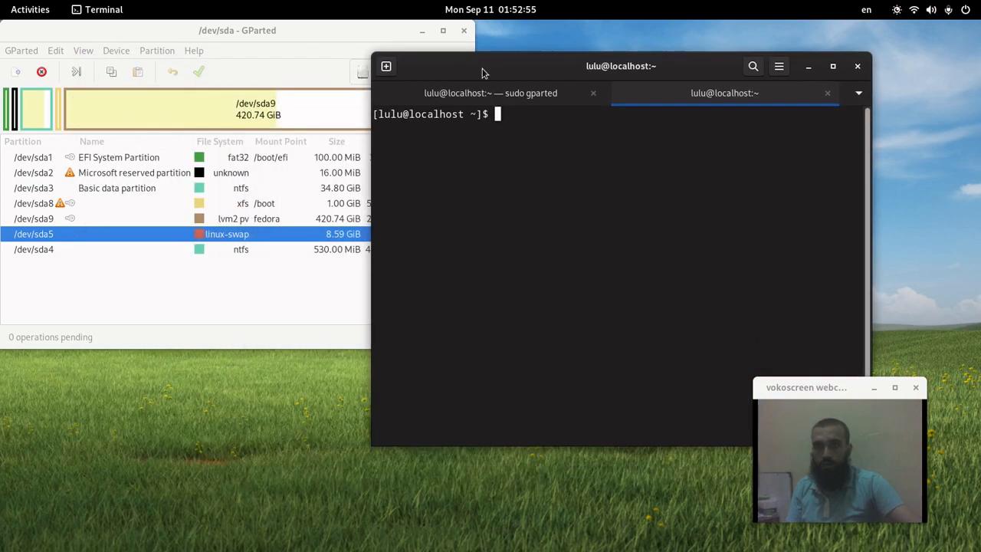
pyautogui.write('sudo s')
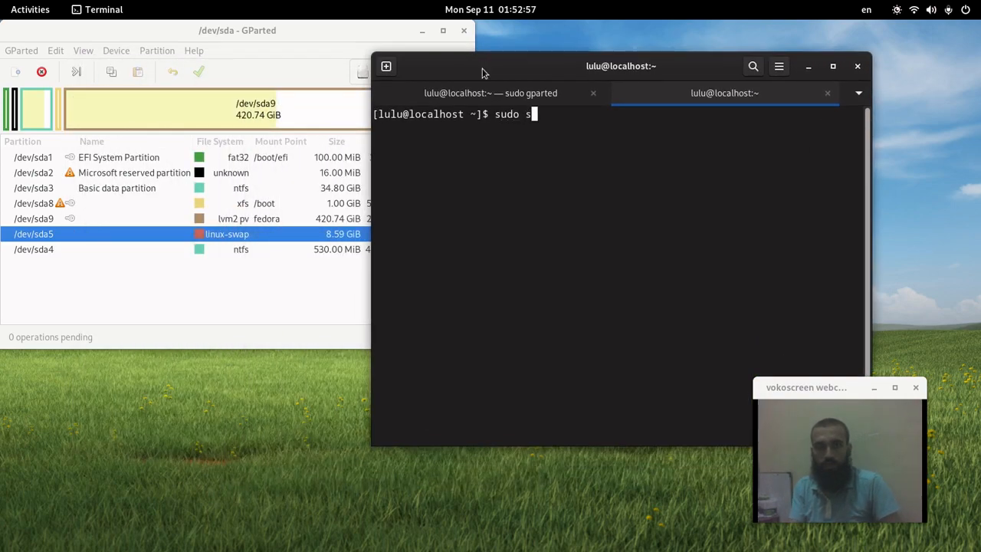
pyautogui.write('wapon /dev/sda5')
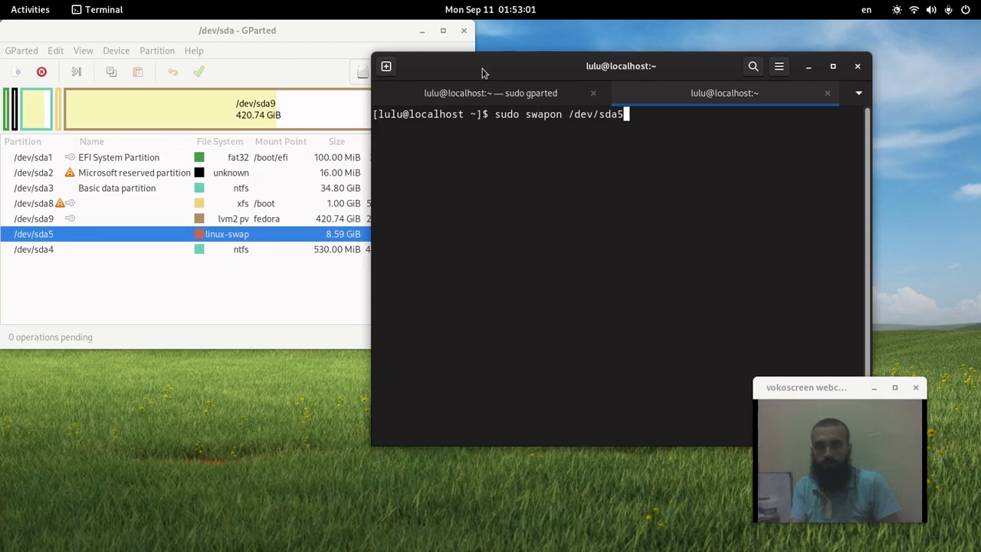
pyautogui.press('Return')
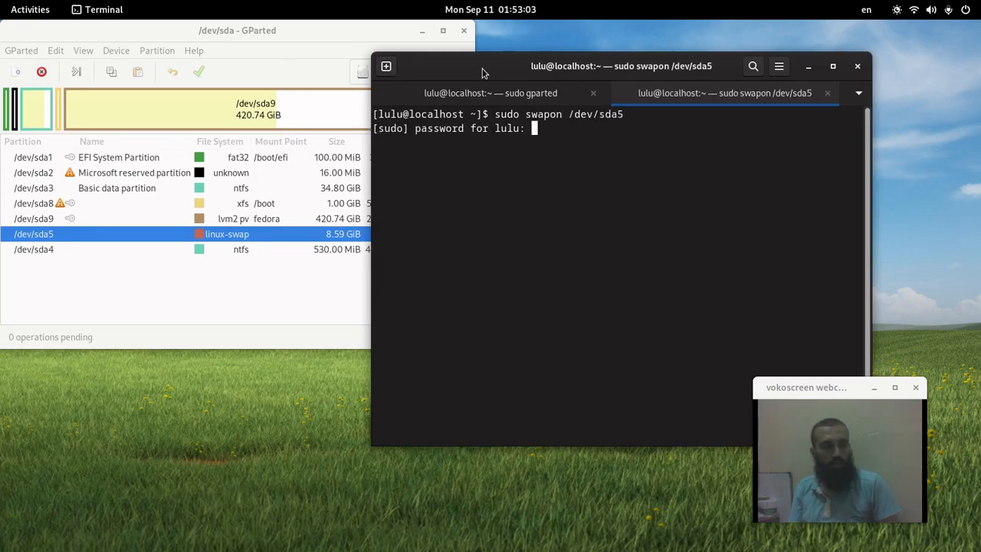
pyautogui.press('Return')
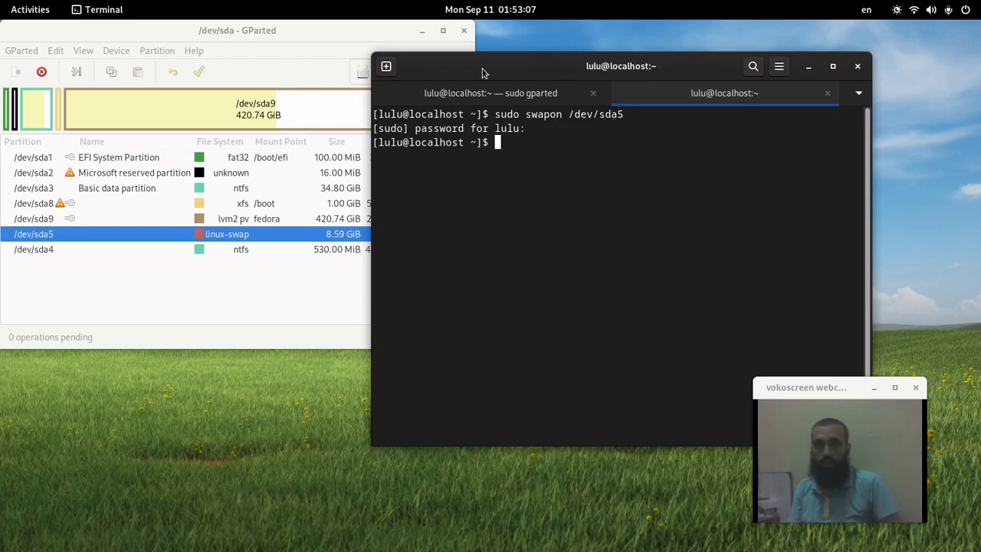
pyautogui.click(22, 50)
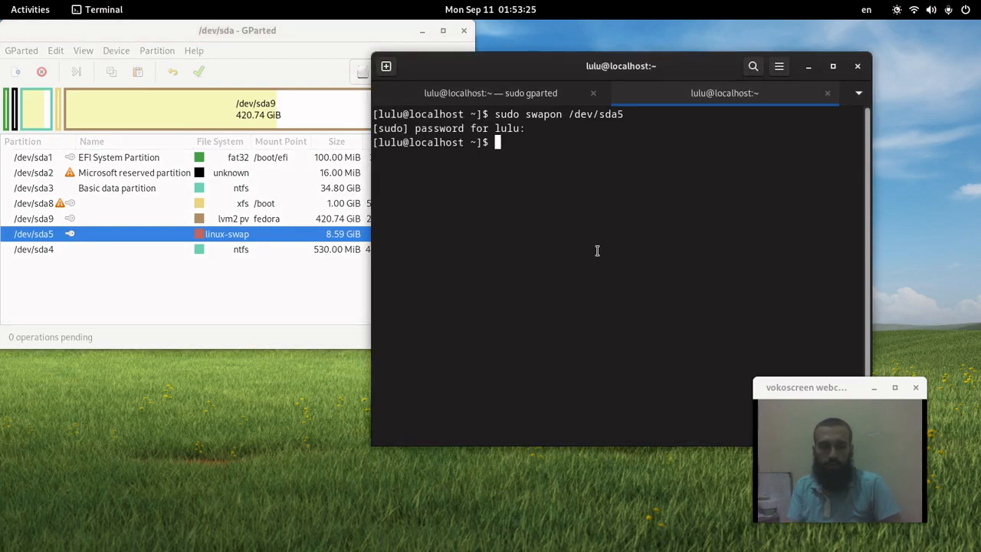
# - Run 'lsblk | grep swap' (no output) and recall earlier commands from history
pyautogui.write('lsblk | grep swap')
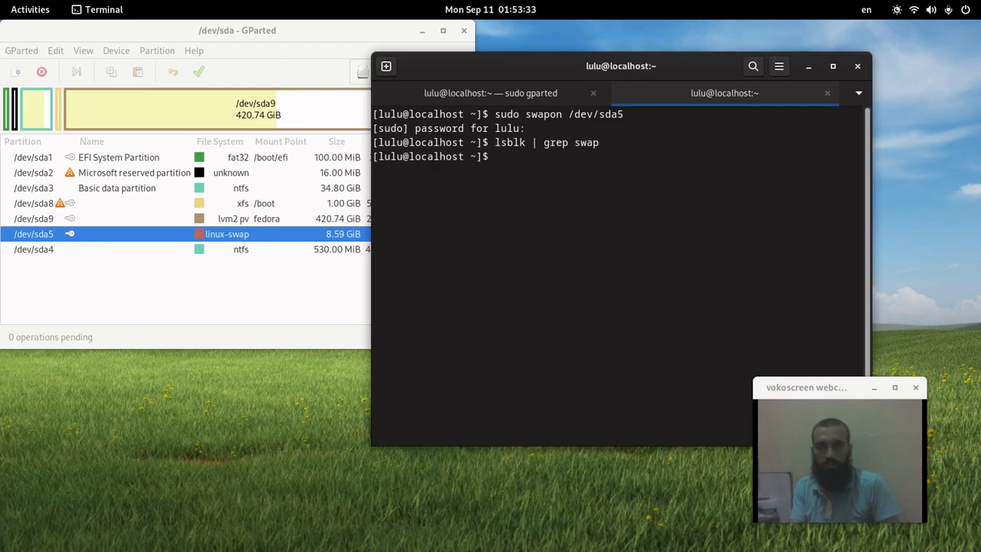
pyautogui.write('lsblk | grep swap')
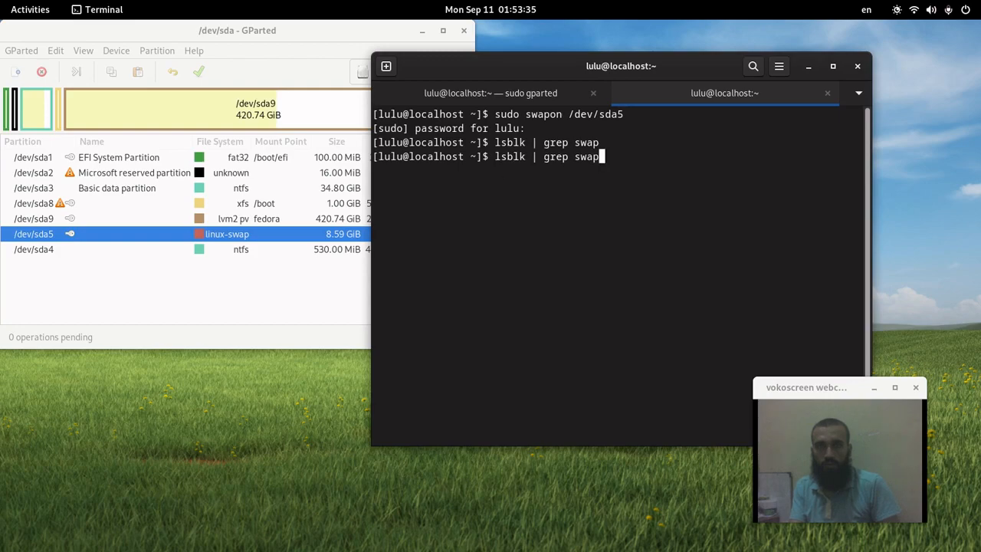
pyautogui.write('sudo swapon /dev/sda5')
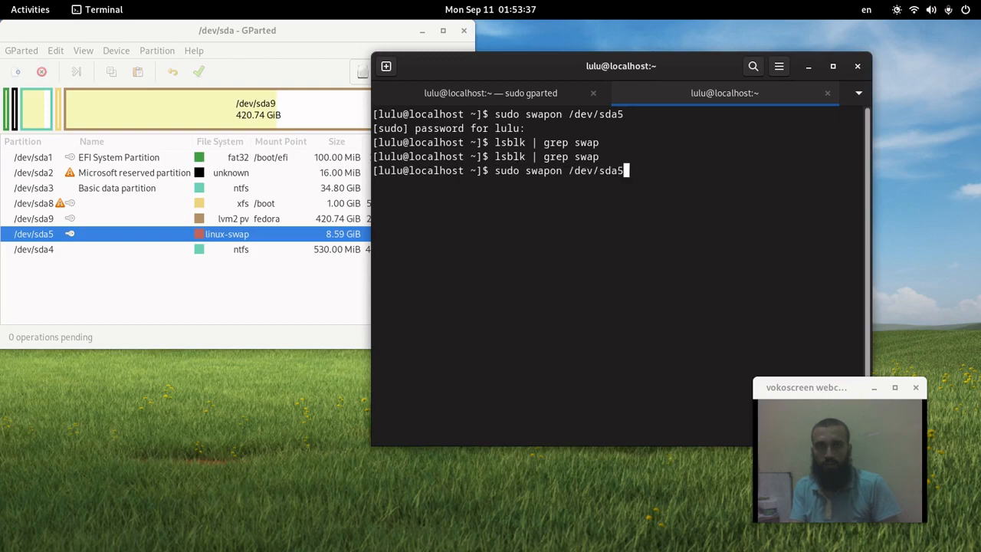
pyautogui.write('lsblk | grep')
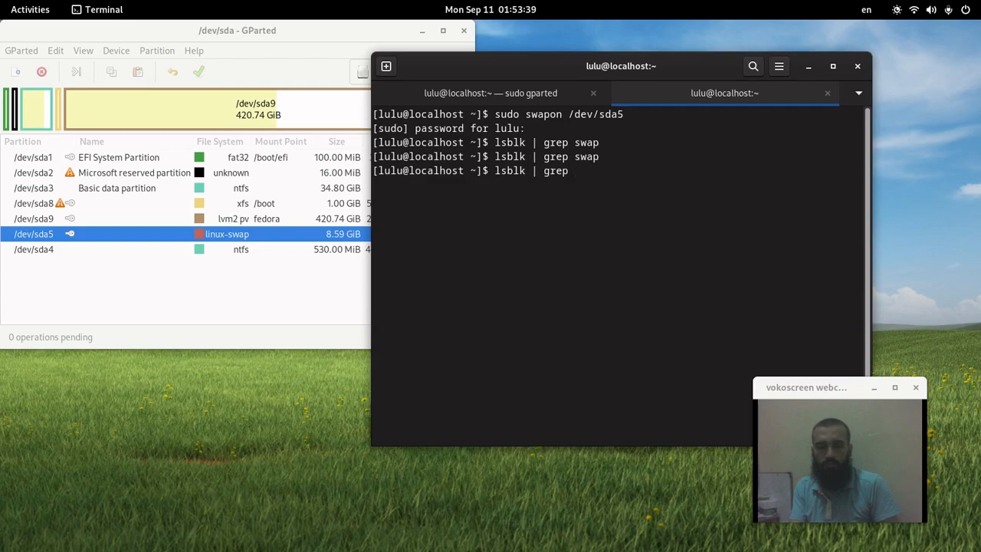